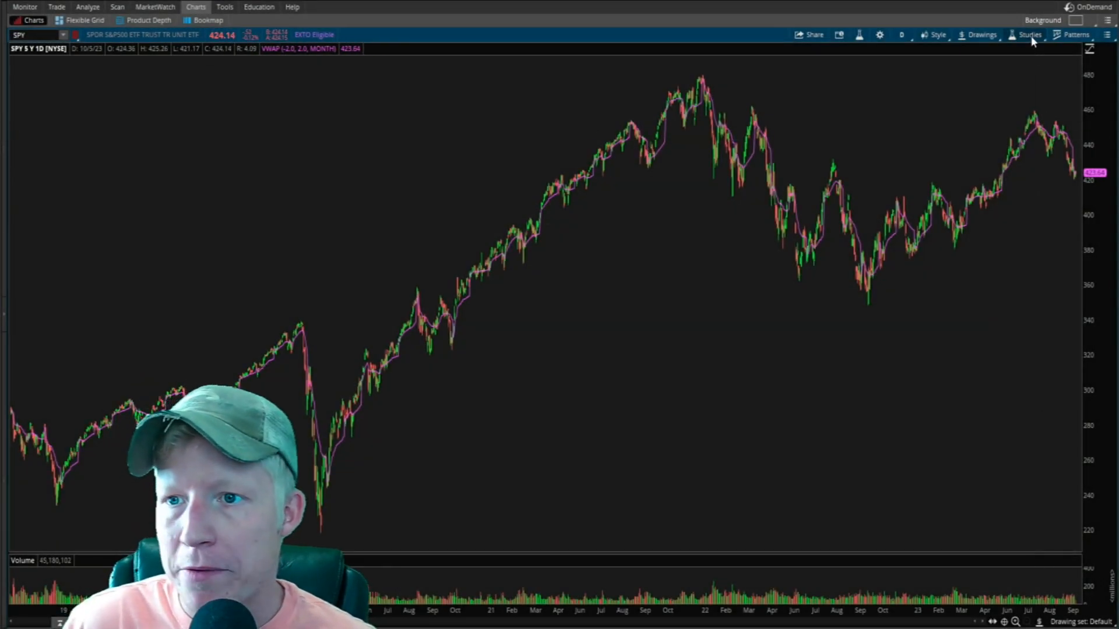
# Run a Google search for 'anchored vwap' and reach the DayTradingStrategies strategies page.
pyautogui.click(1028, 34)
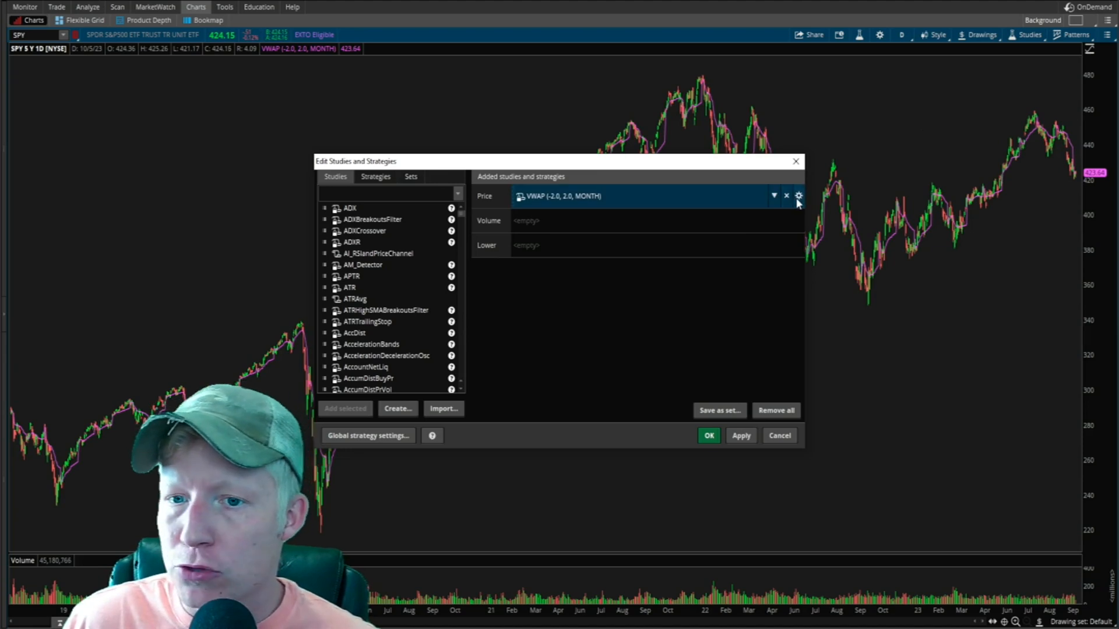
pyautogui.click(798, 196)
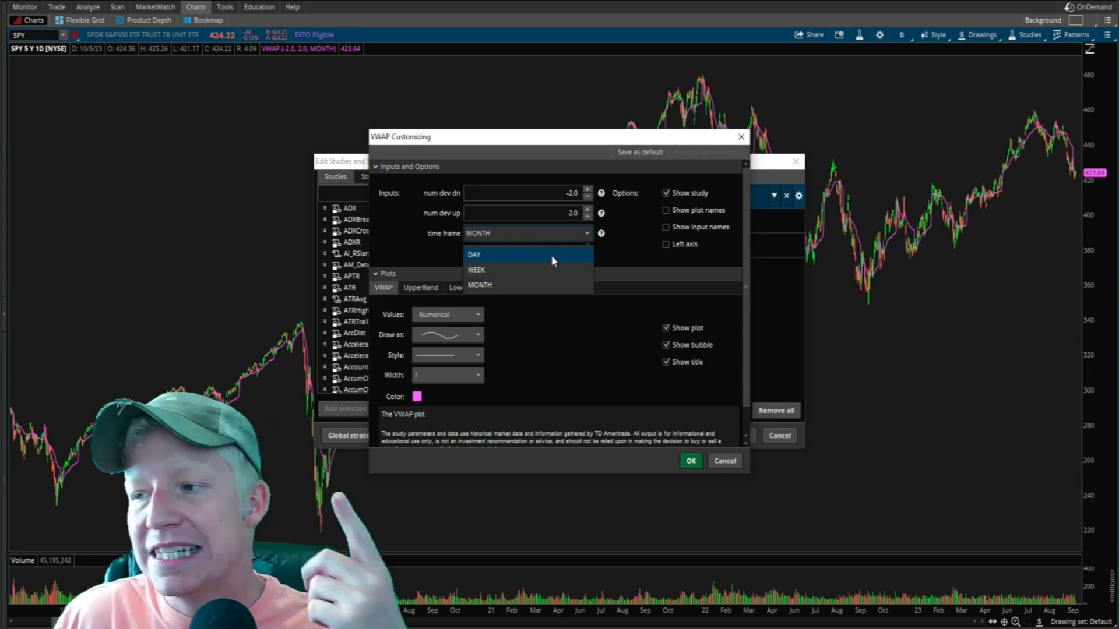
pyautogui.moveTo(534, 298)
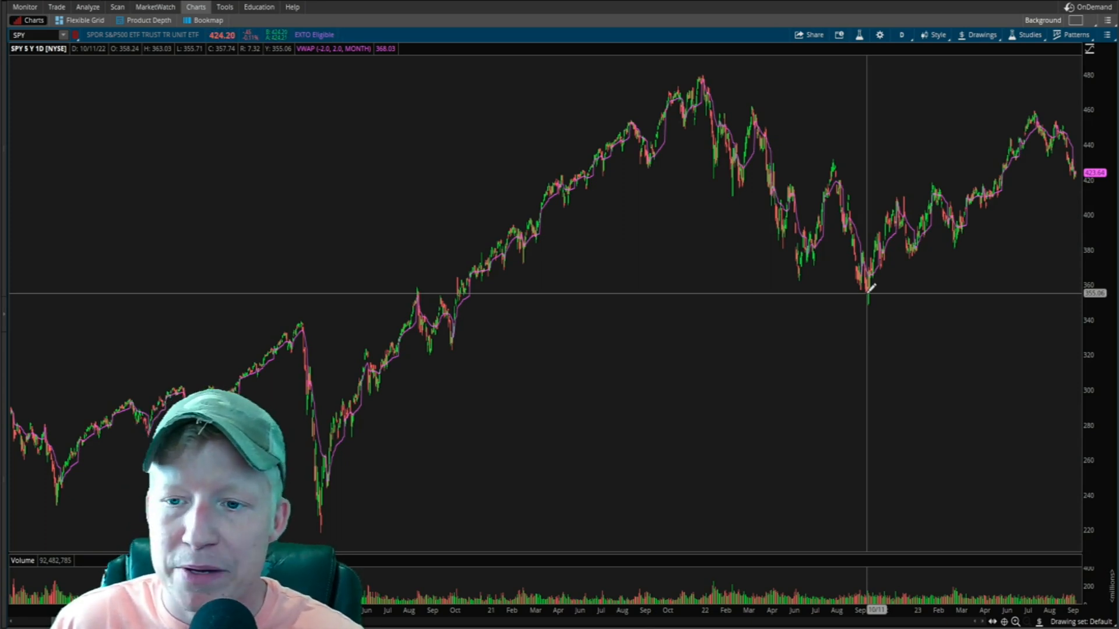
pyautogui.moveTo(860, 300)
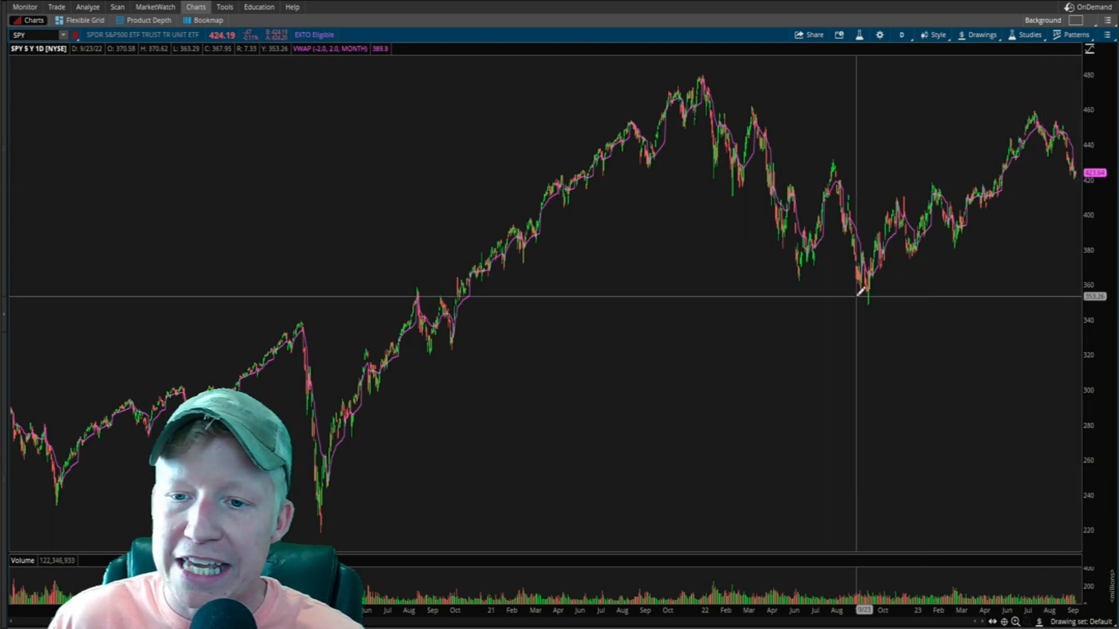
pyautogui.moveTo(881, 294)
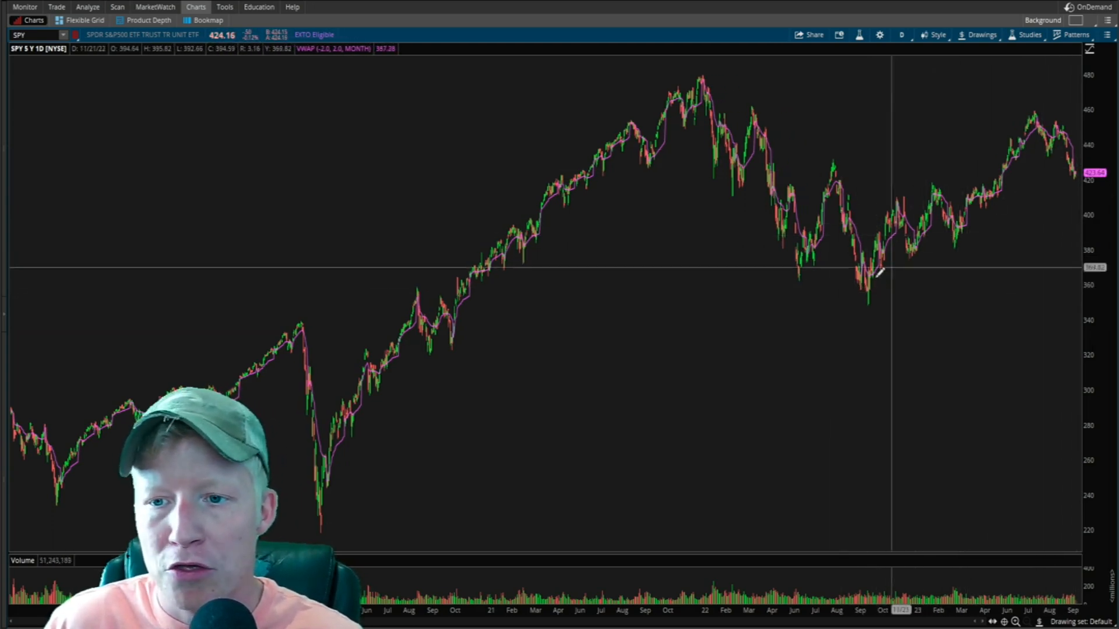
pyautogui.moveTo(1000, 254)
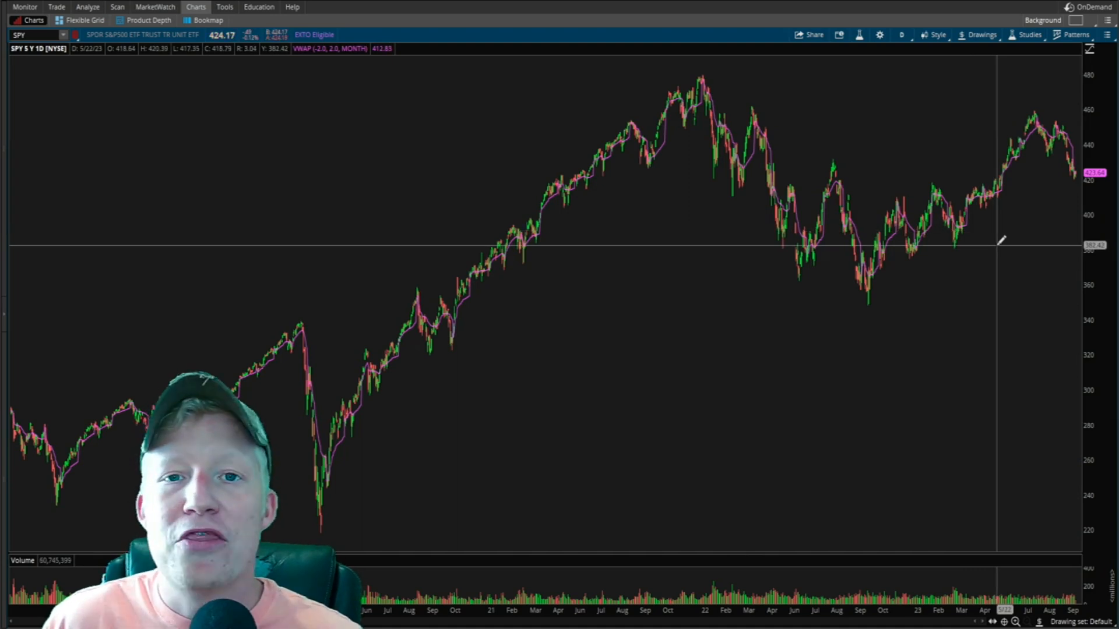
pyautogui.moveTo(880, 182)
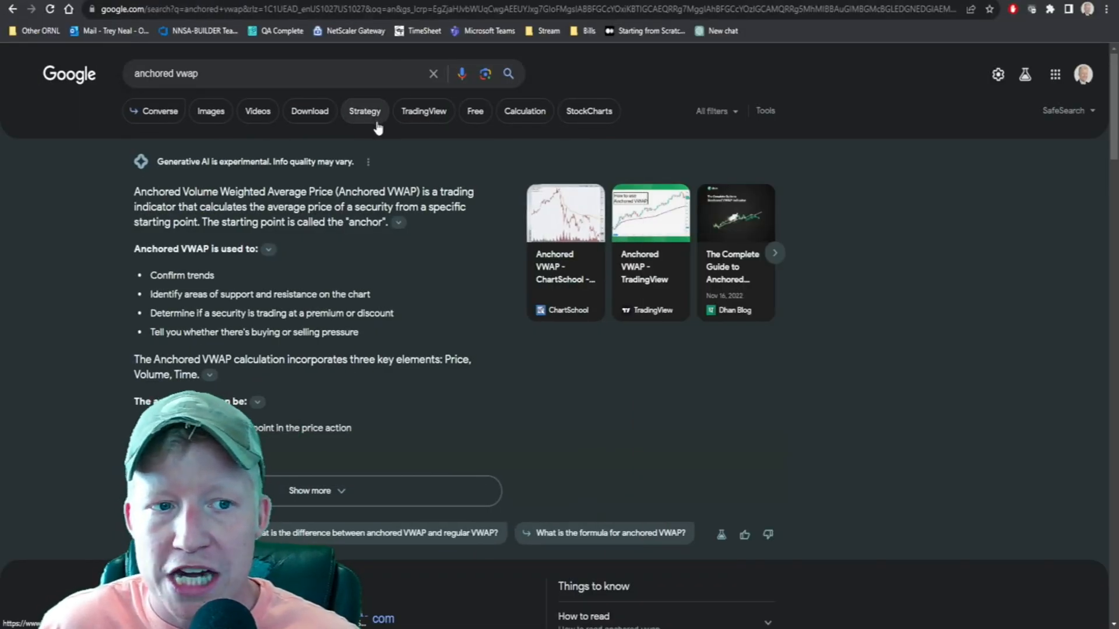
pyautogui.scroll(-3)
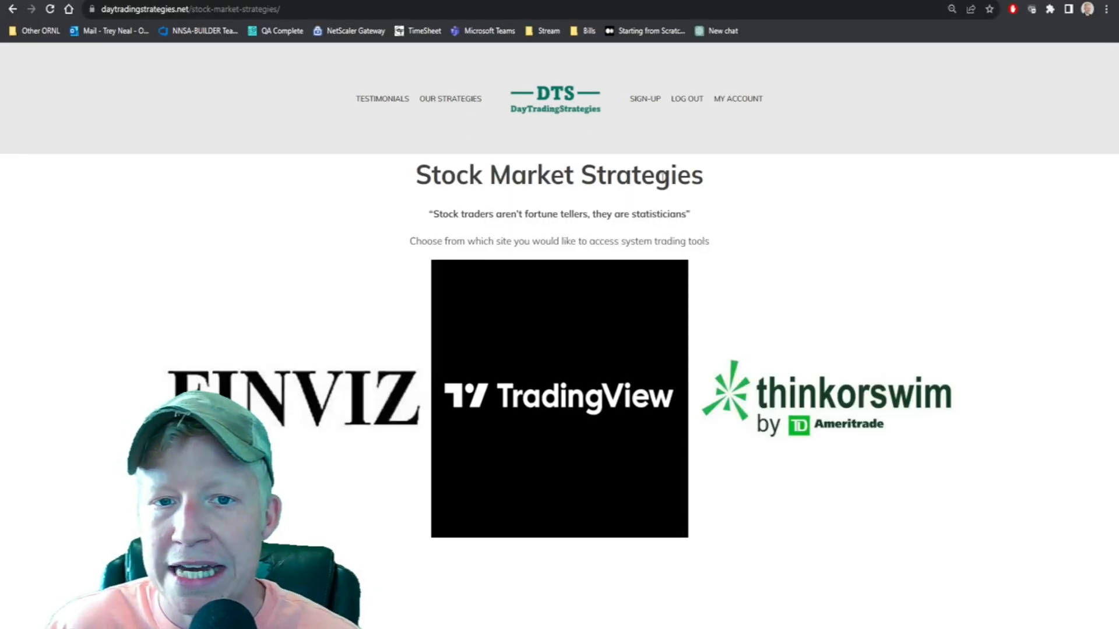
# Open the site's thinkorswim strategies, scanners, studies and workspaces page.
pyautogui.click(832, 393)
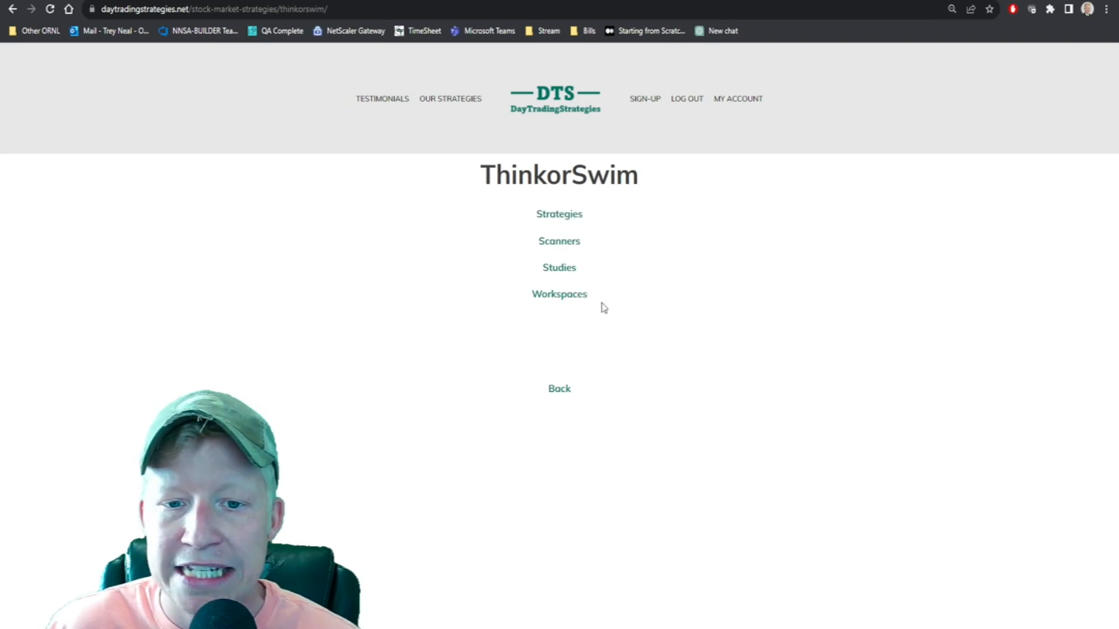
pyautogui.moveTo(561, 275)
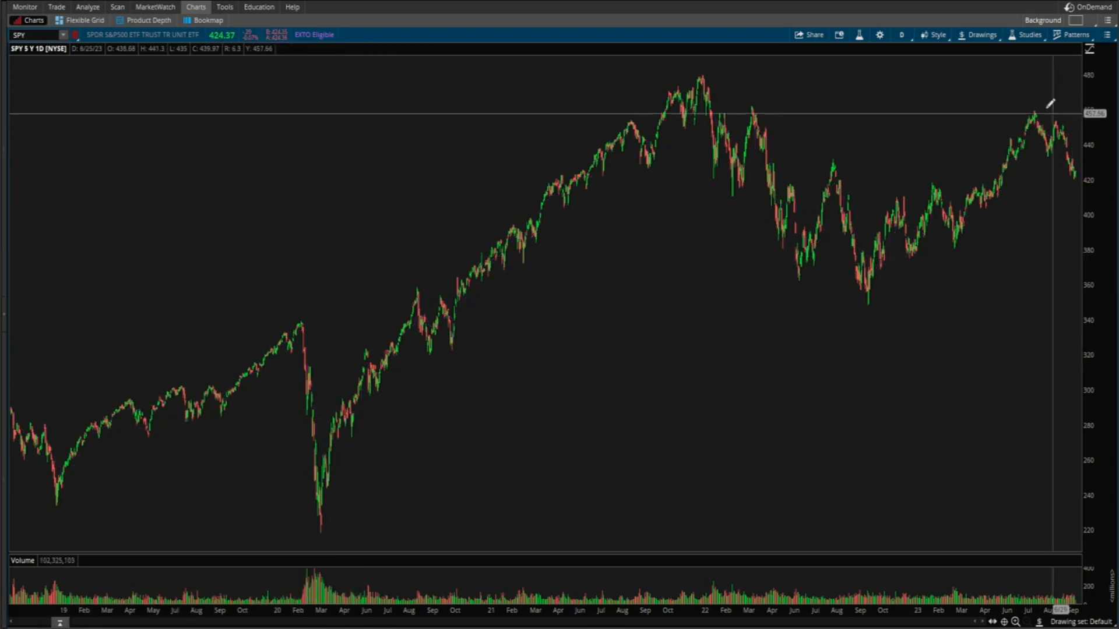
# Create a new custom study from Edit Studies and name it AnchoredVWAP.
pyautogui.click(1028, 34)
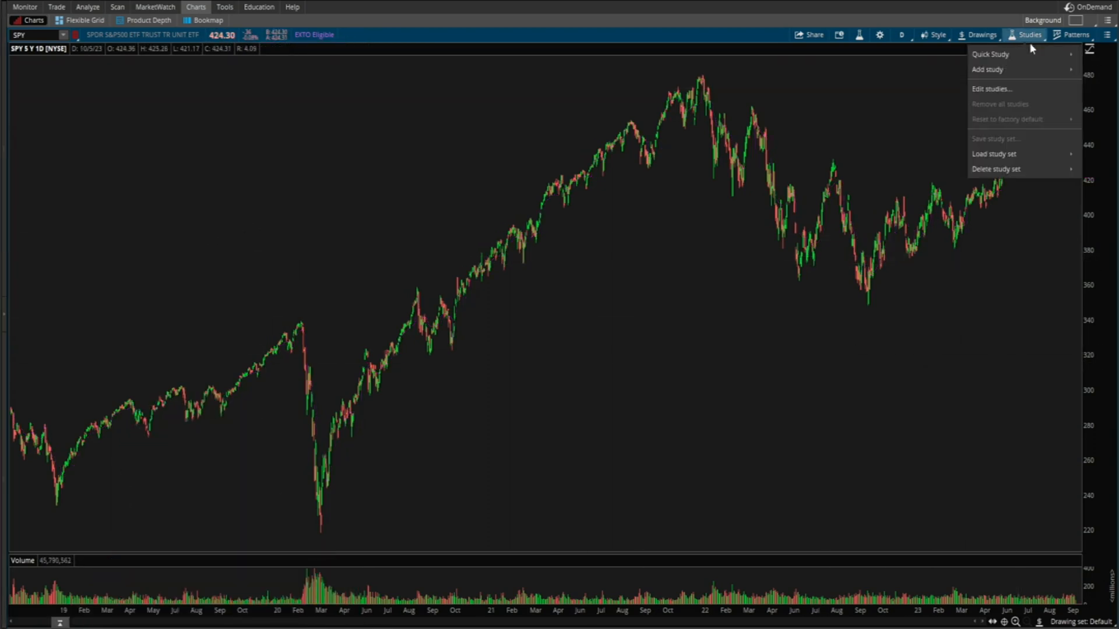
pyautogui.click(992, 89)
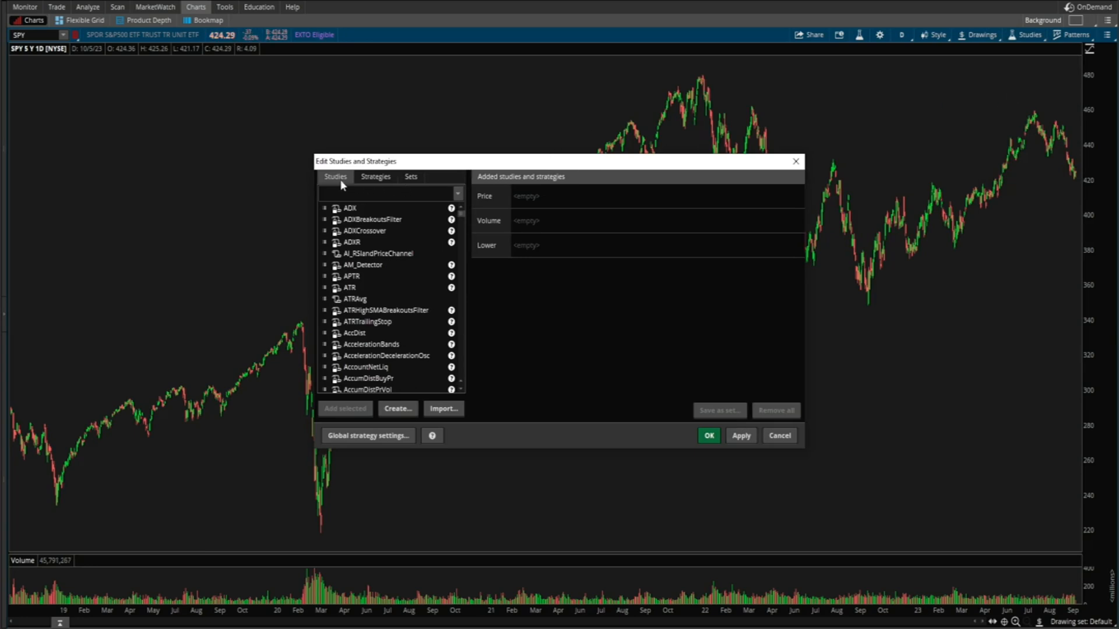
pyautogui.click(397, 409)
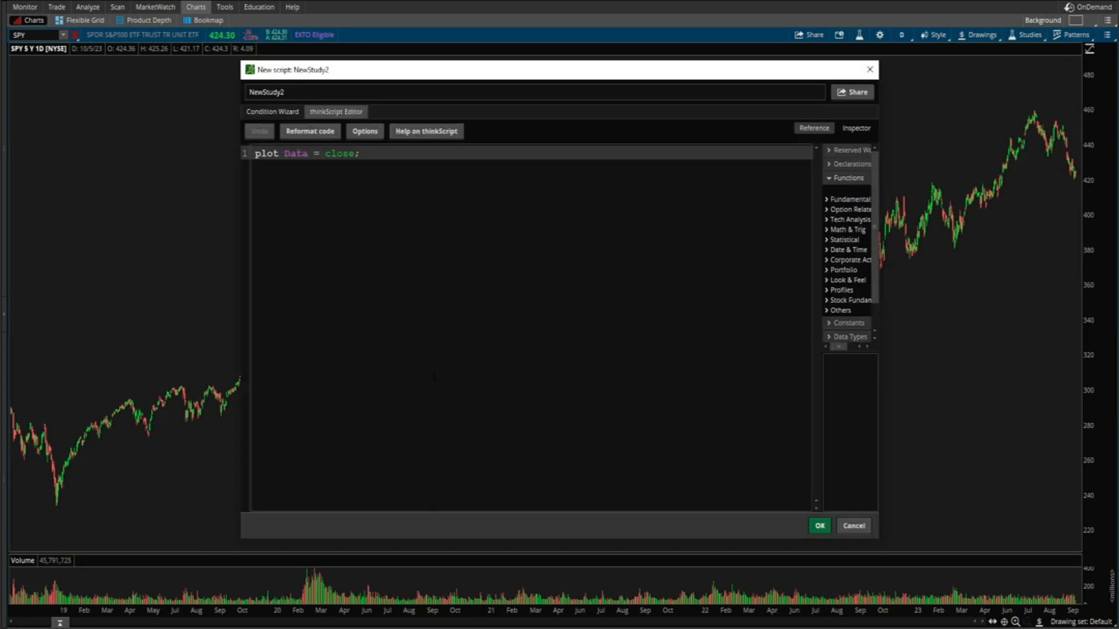
pyautogui.write('AnchoredVWAP')
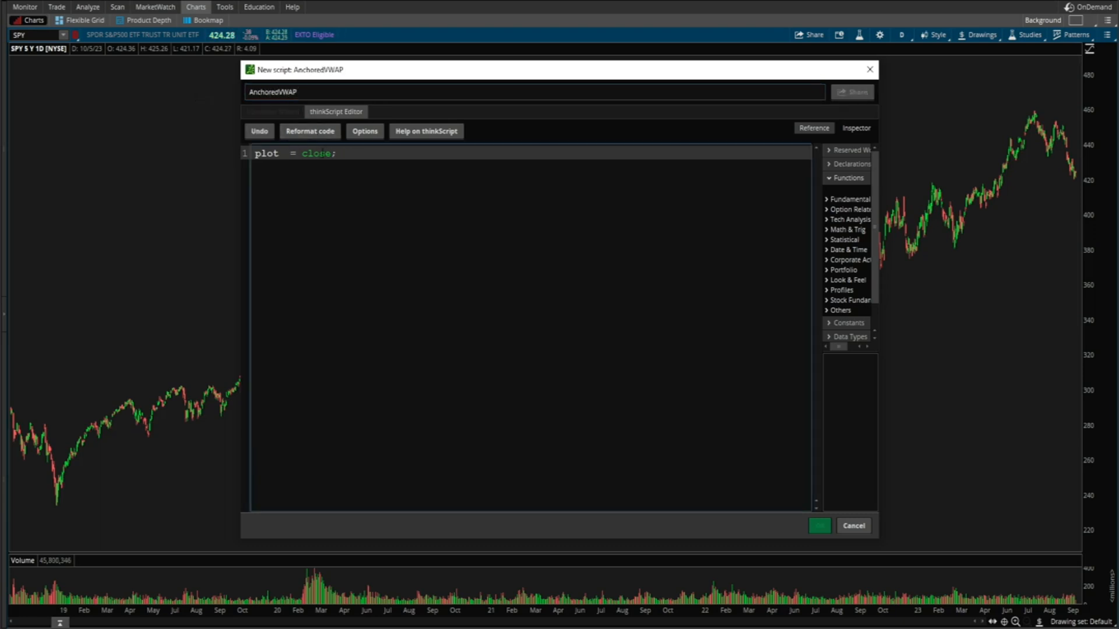
pyautogui.write('AnchoredVWAP')
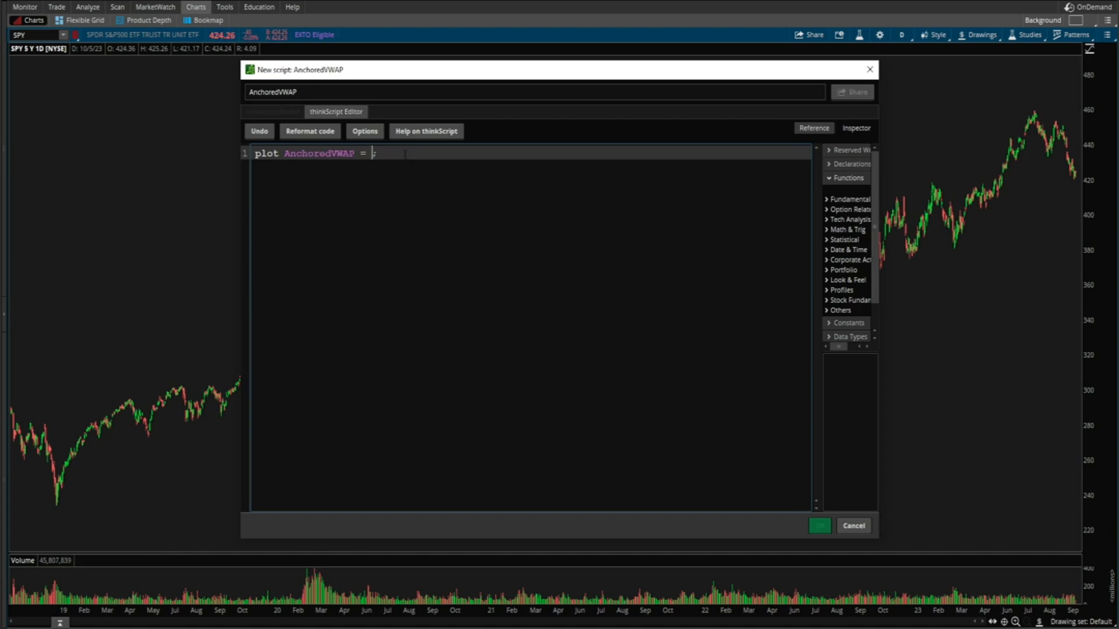
# Enter the formula Totalsum(((high+low+close)/3)*volume)/TotalSum(volume) and save the study.
pyautogui.write('T')
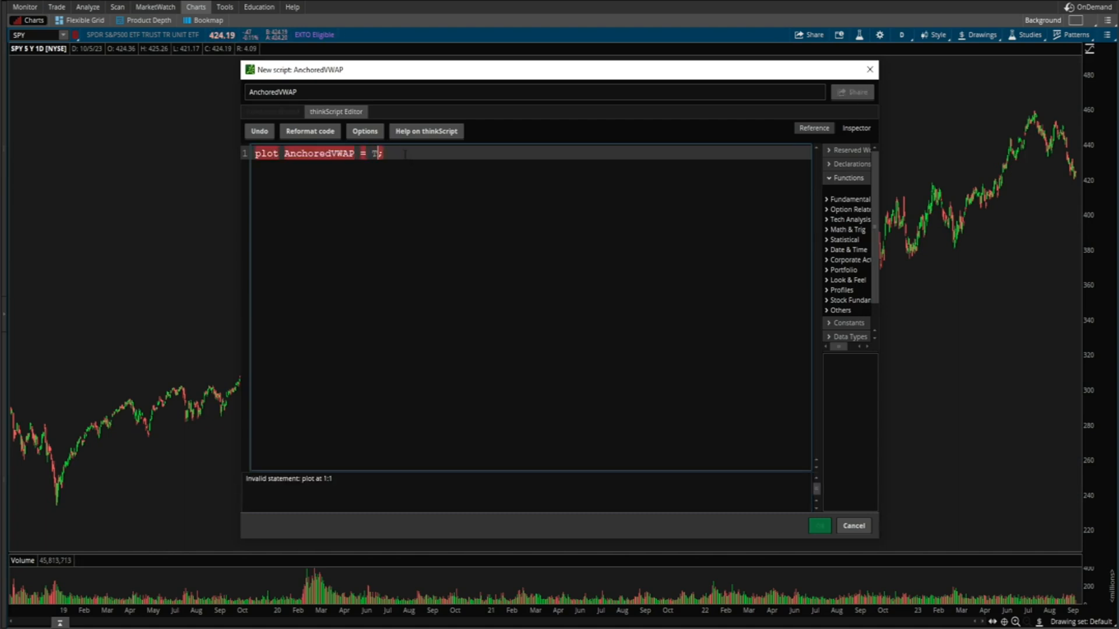
pyautogui.write('otalsum')
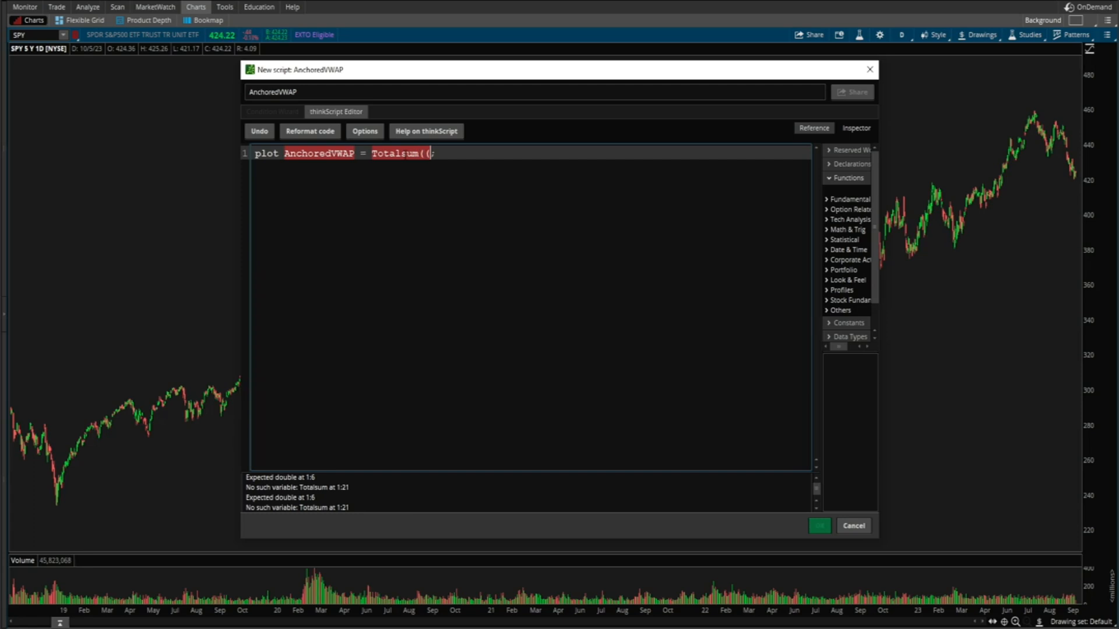
pyautogui.write('((')
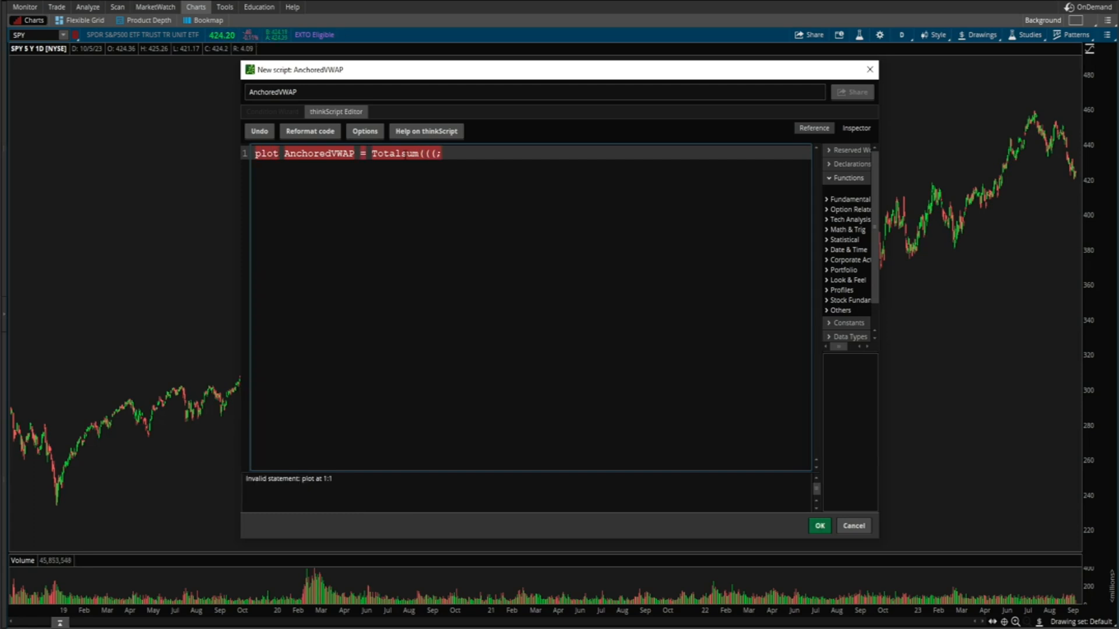
pyautogui.write('high')
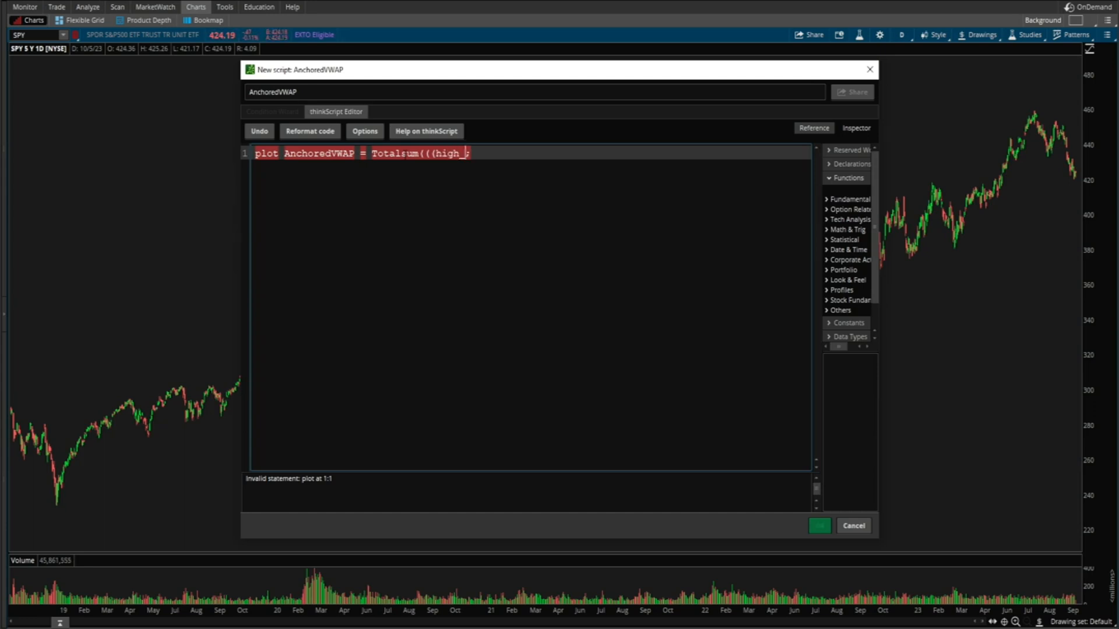
pyautogui.write('+low+close')
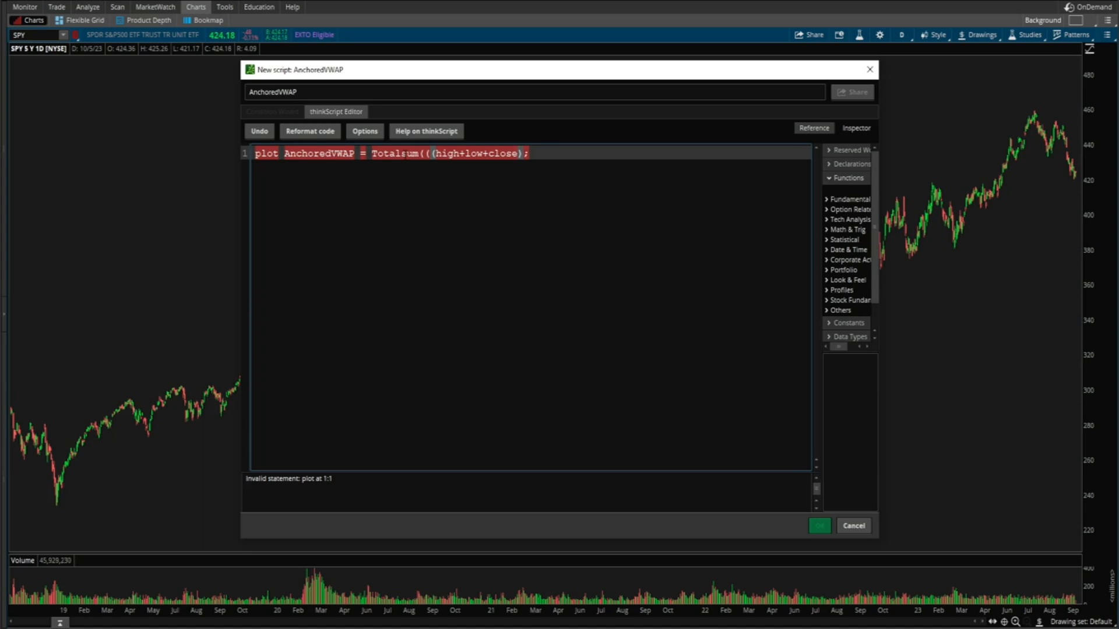
pyautogui.write('/')
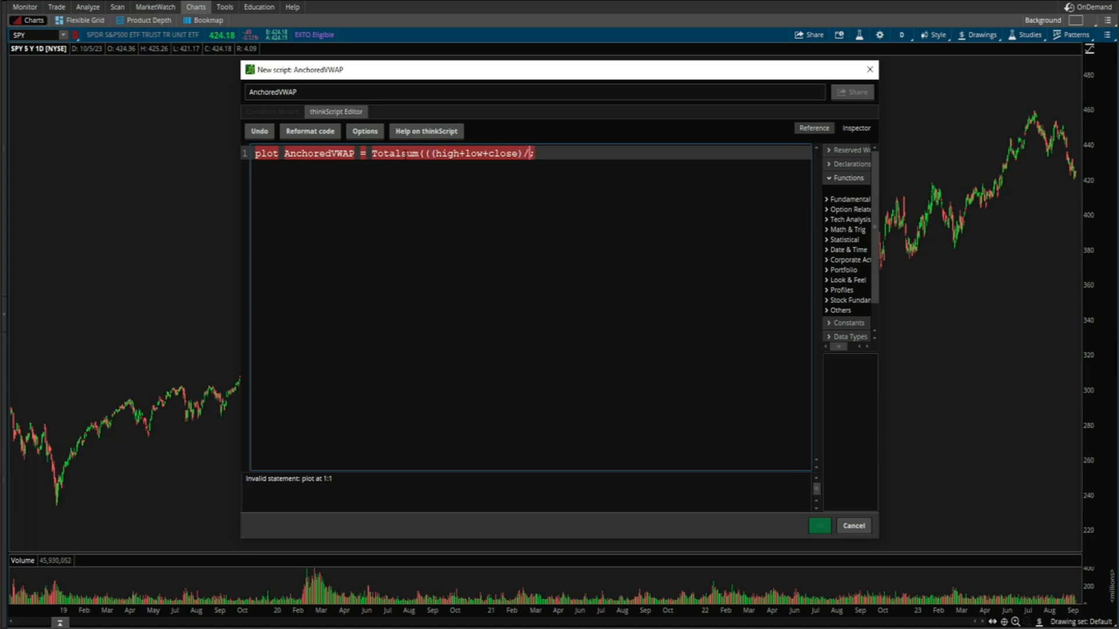
pyautogui.write('3)')
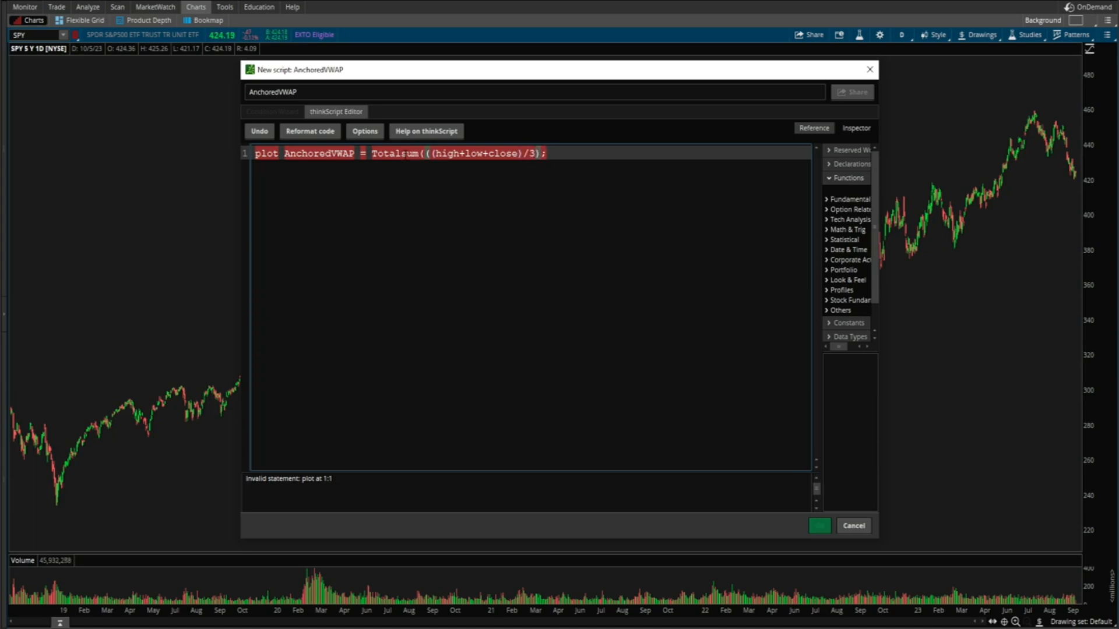
pyautogui.write('*')
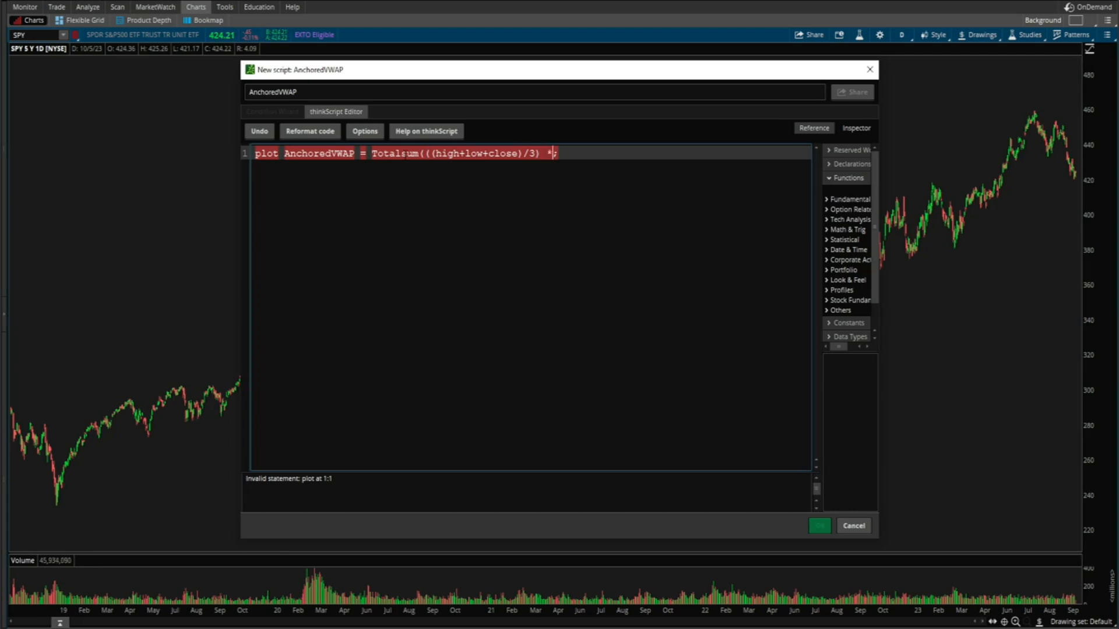
pyautogui.write('(')
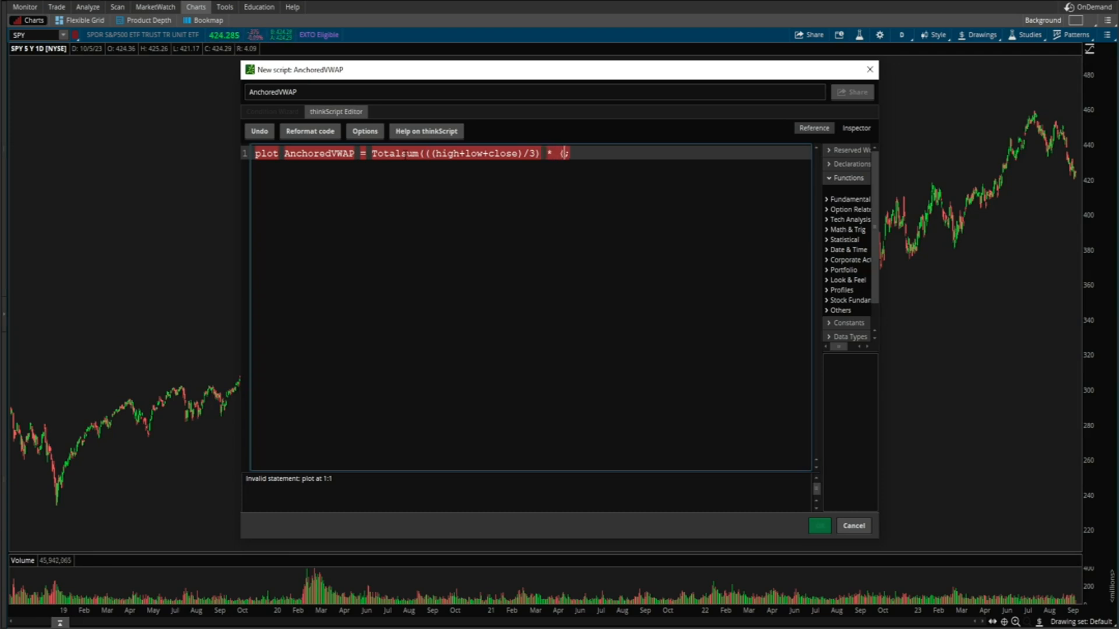
pyautogui.write('volume);')
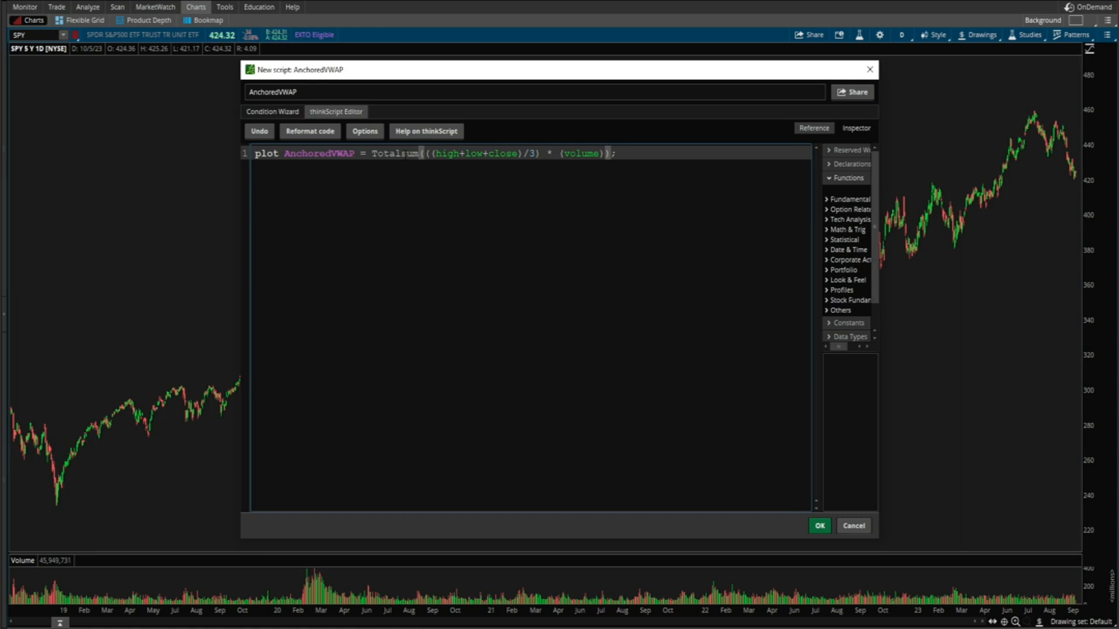
pyautogui.write(')/')
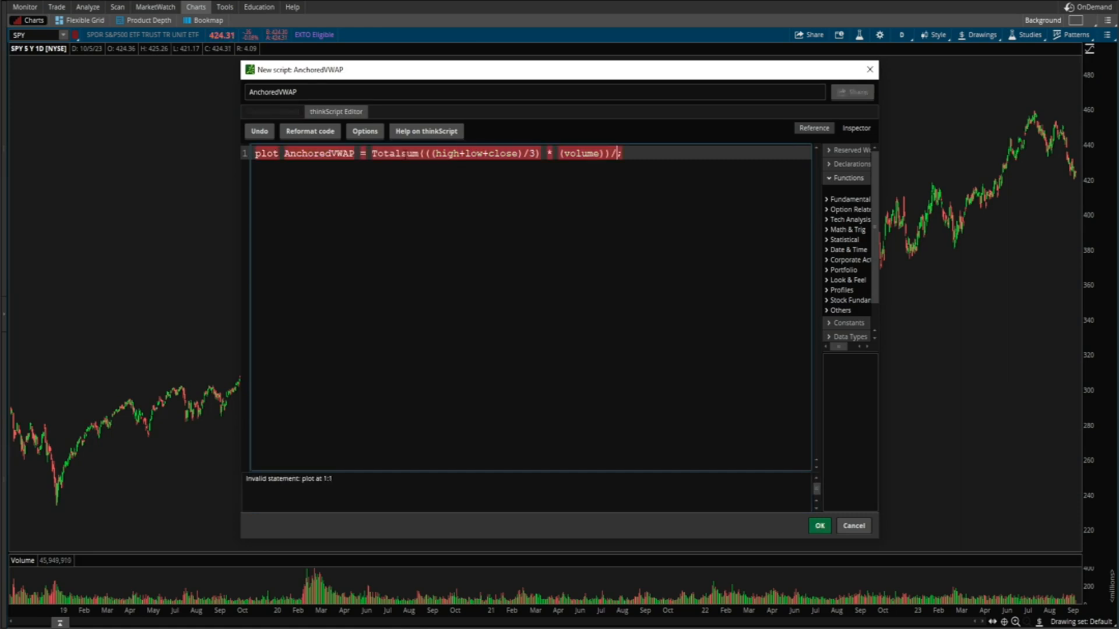
pyautogui.write('total')
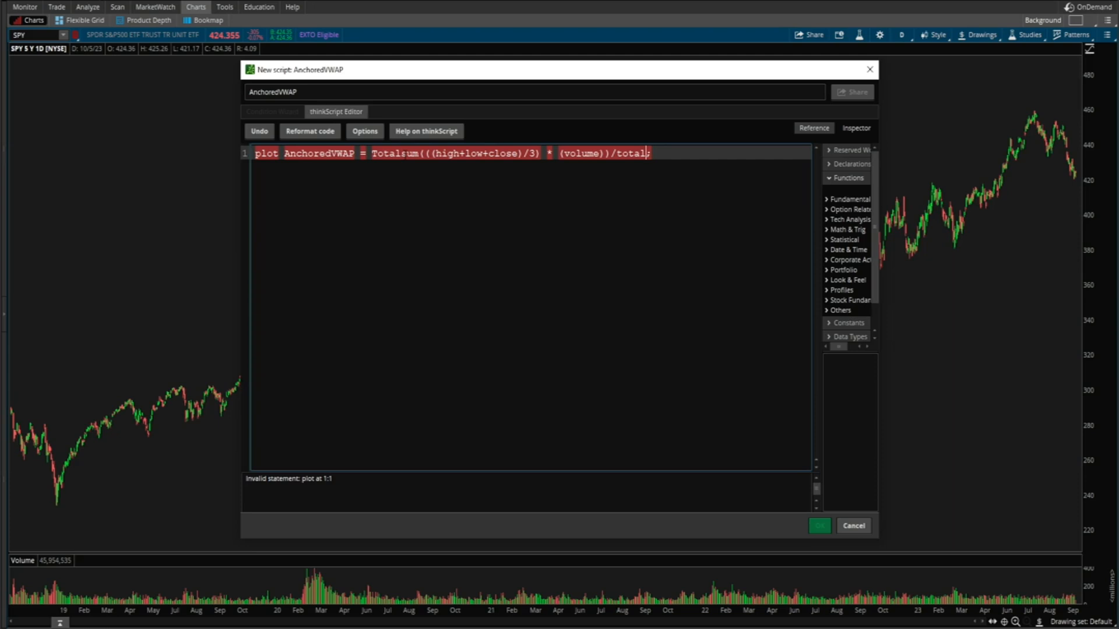
pyautogui.write('Sum(volume)')
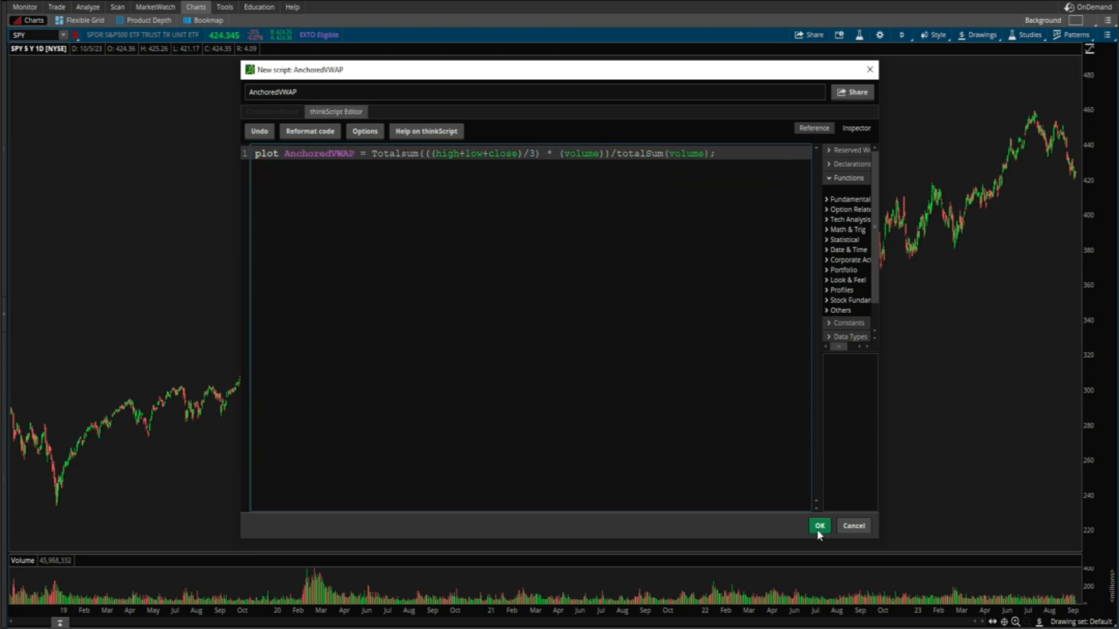
pyautogui.click(819, 525)
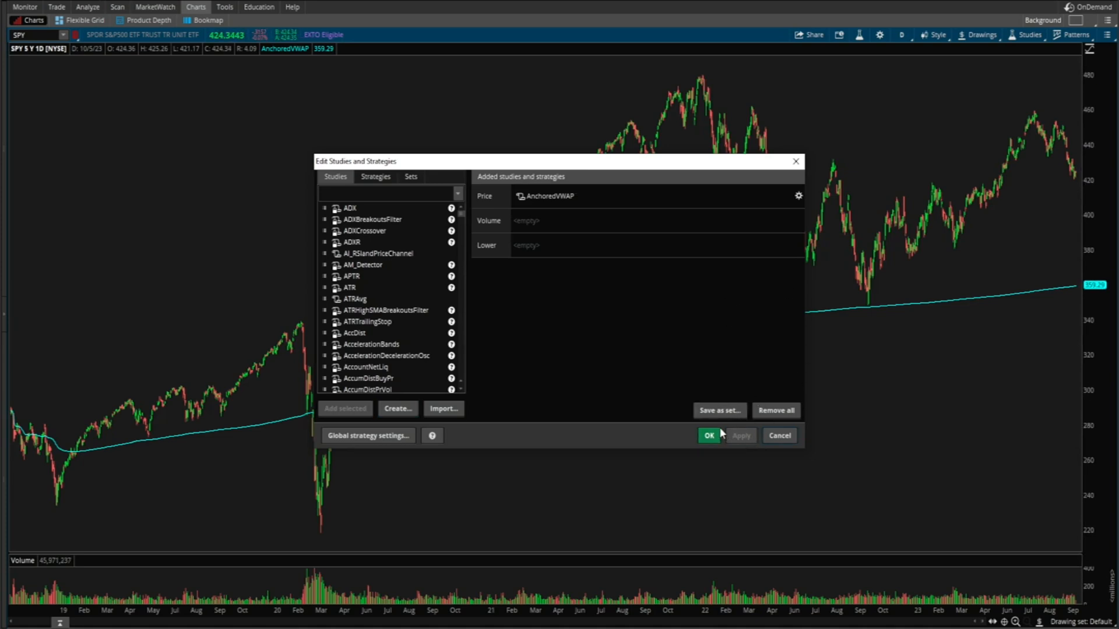
# Add the built-in VWAP study with a MONTH time frame and apply it to the chart.
pyautogui.click(709, 436)
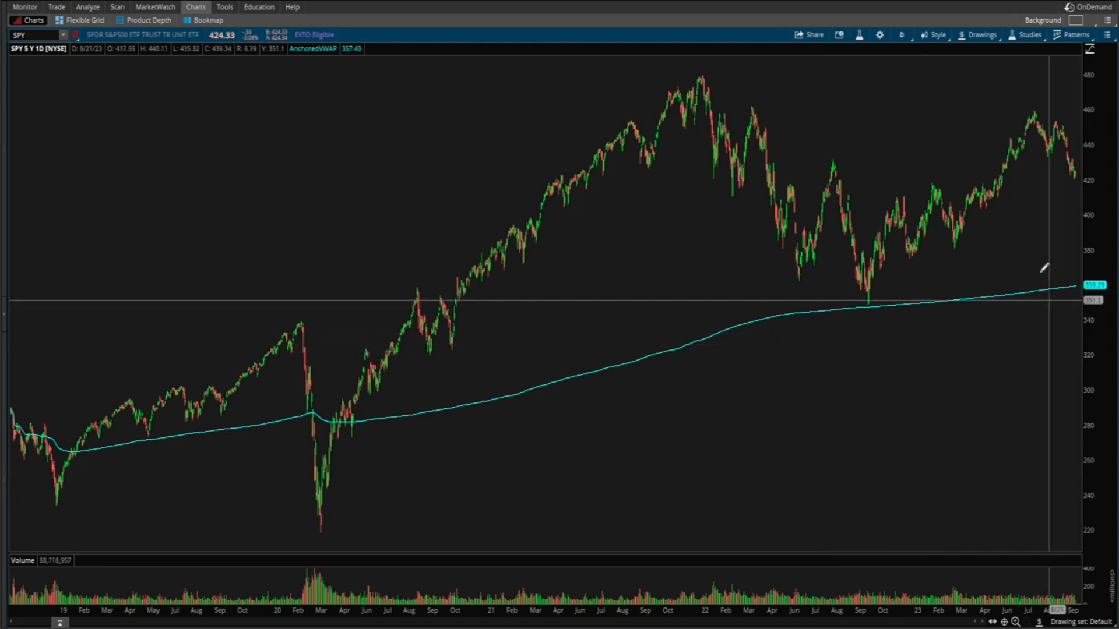
pyautogui.moveTo(1025, 36)
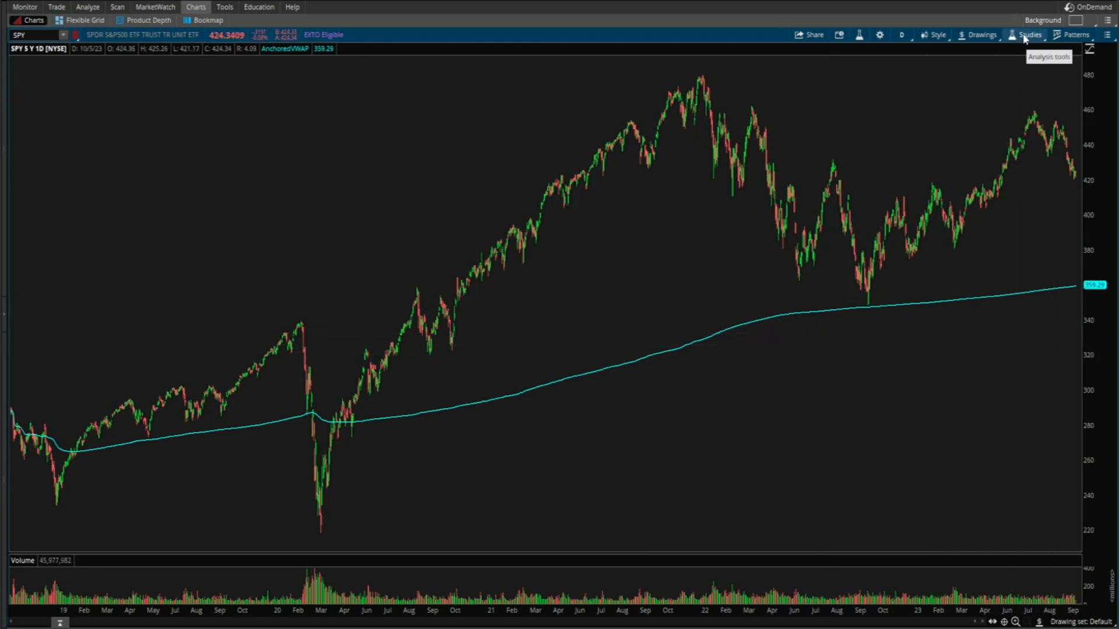
pyautogui.click(1030, 35)
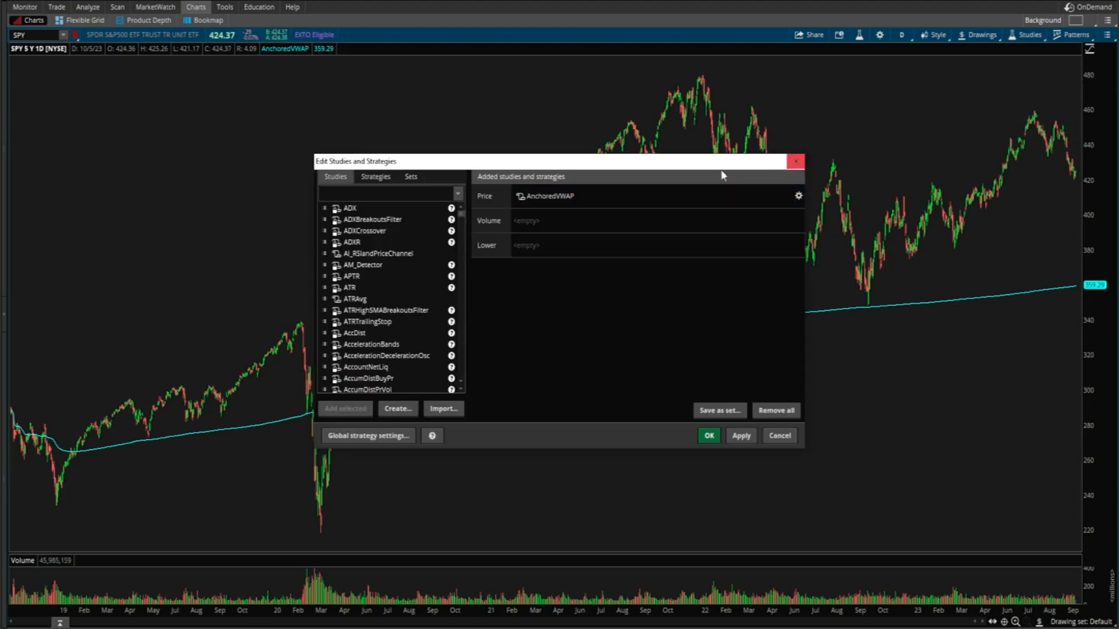
pyautogui.write('vw8')
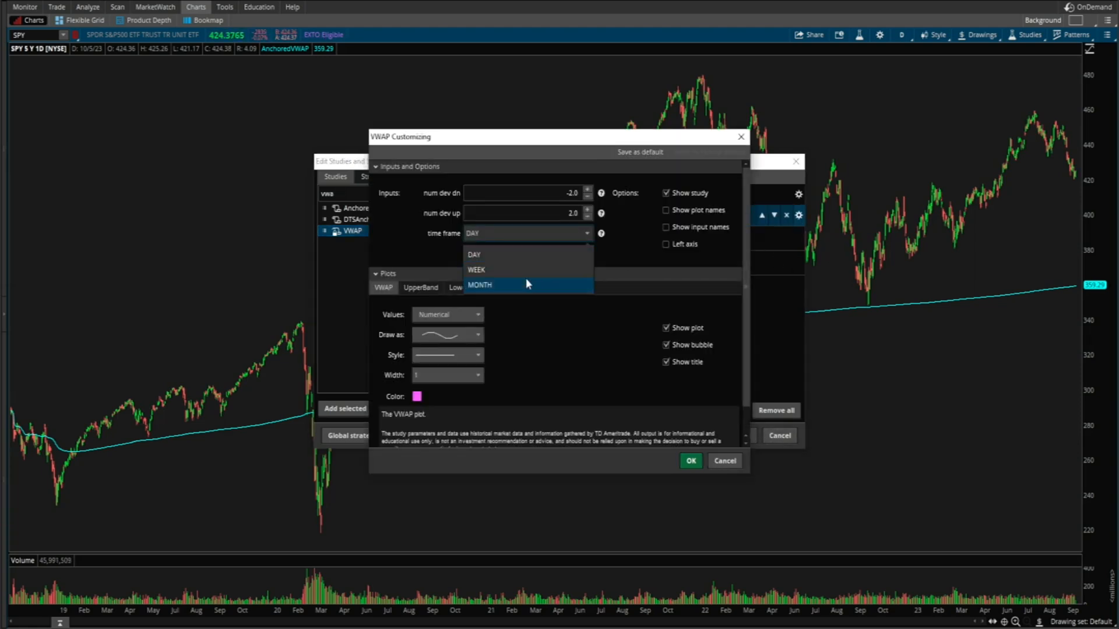
pyautogui.click(480, 284)
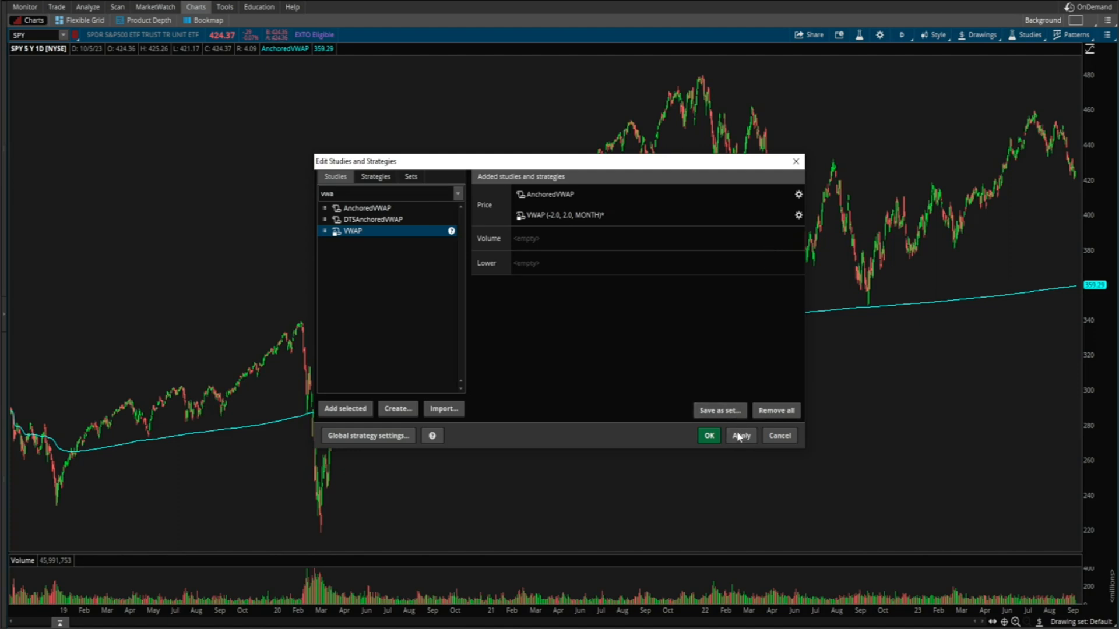
pyautogui.click(741, 436)
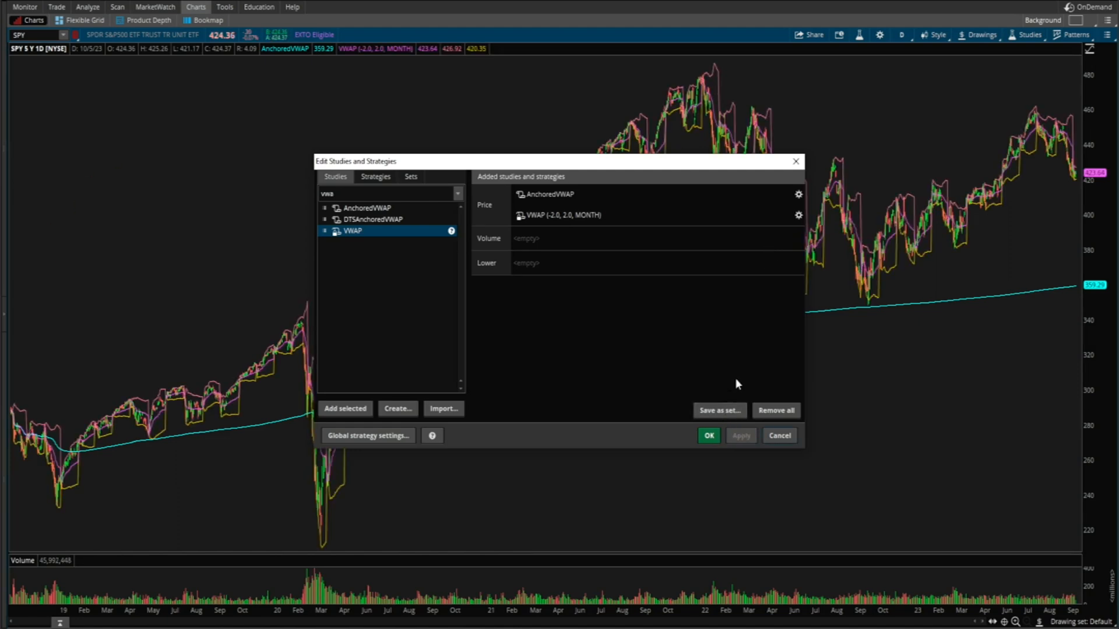
pyautogui.moveTo(778, 215)
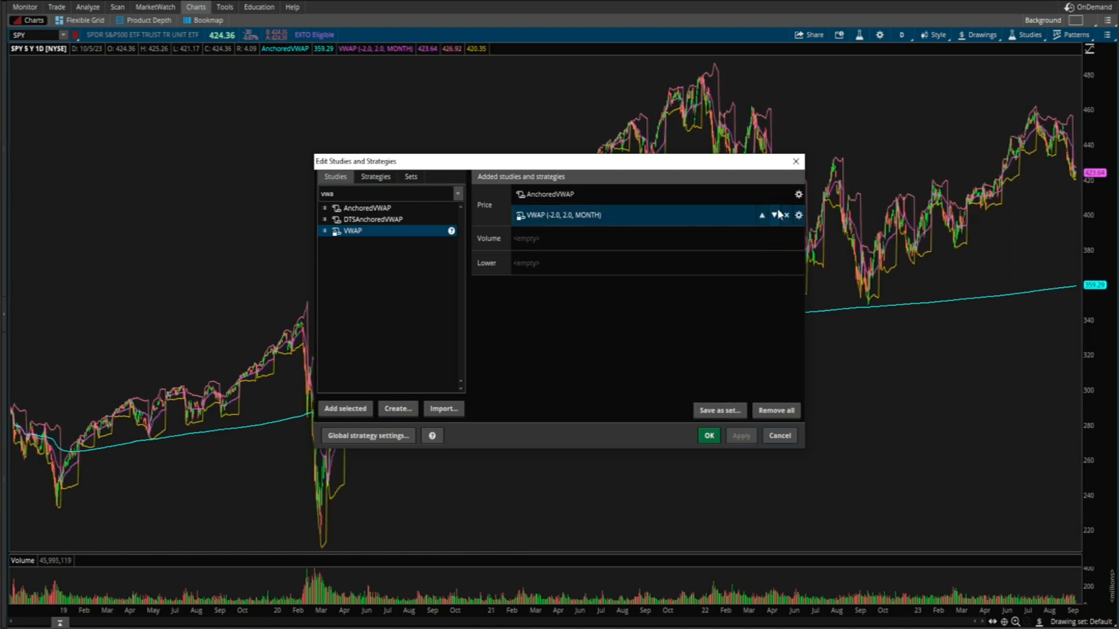
# View the VWAP source, then remove the VWAP study so only AnchoredVWAP remains.
pyautogui.click(798, 215)
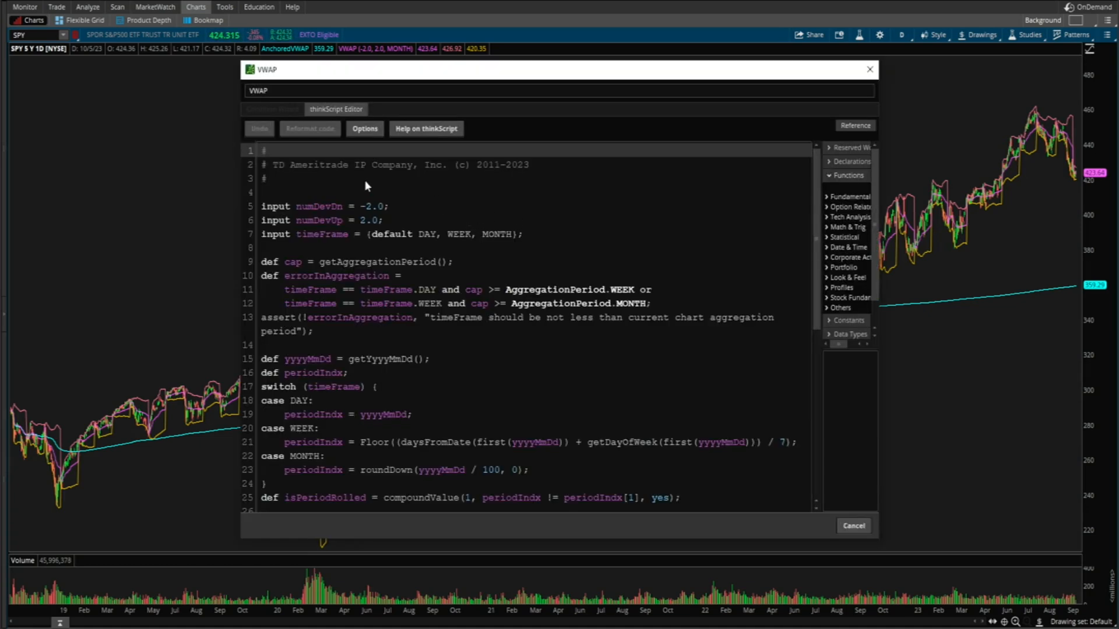
pyautogui.doubleClick(359, 317)
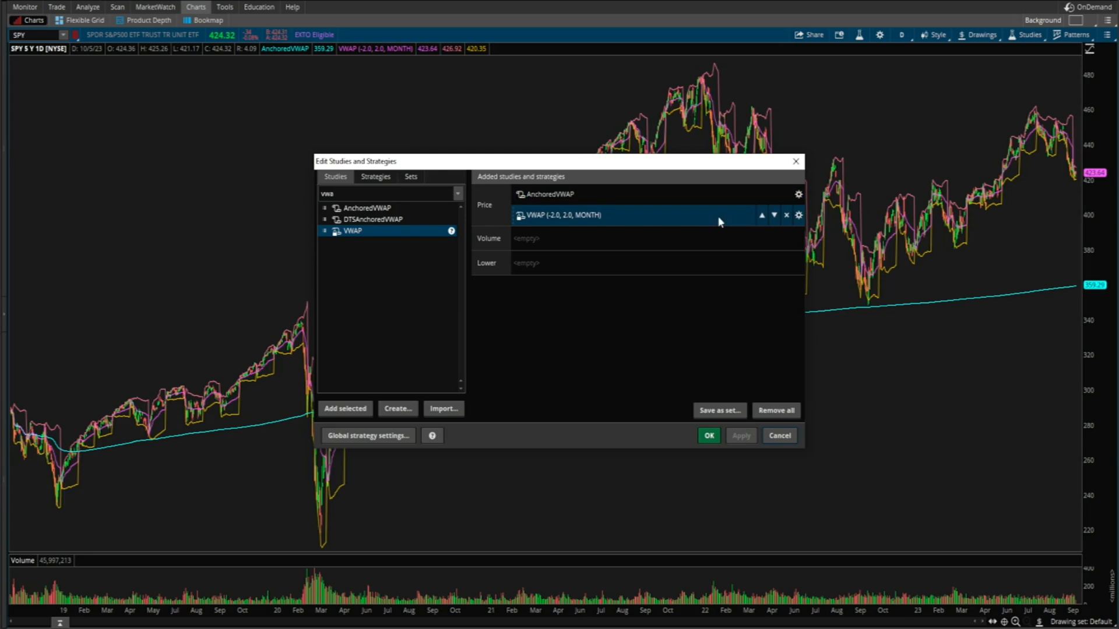
pyautogui.click(785, 215)
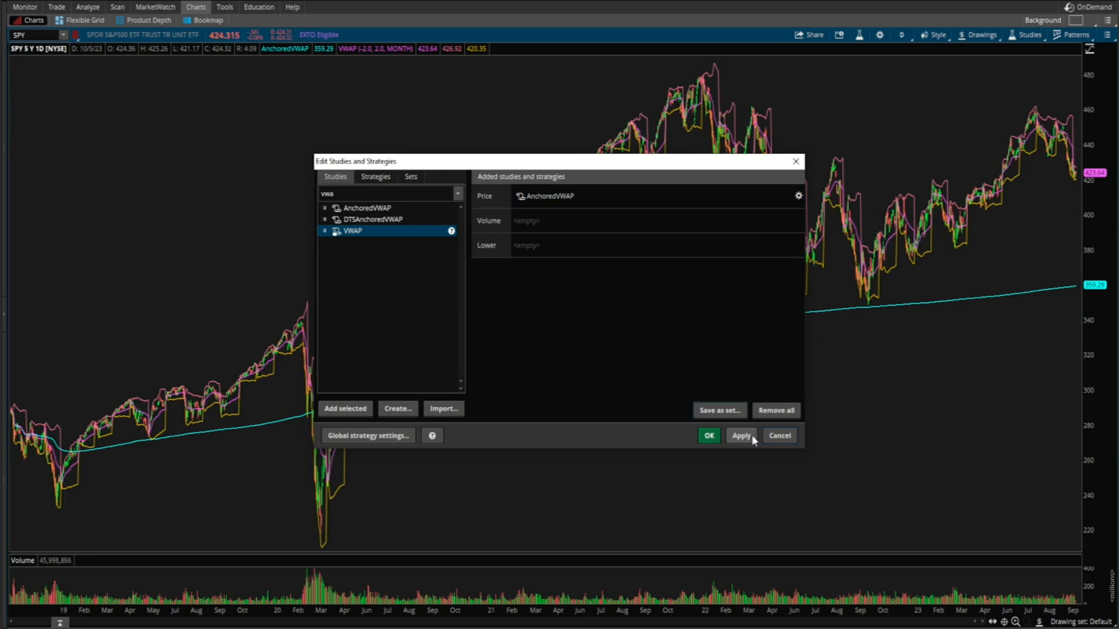
pyautogui.click(741, 436)
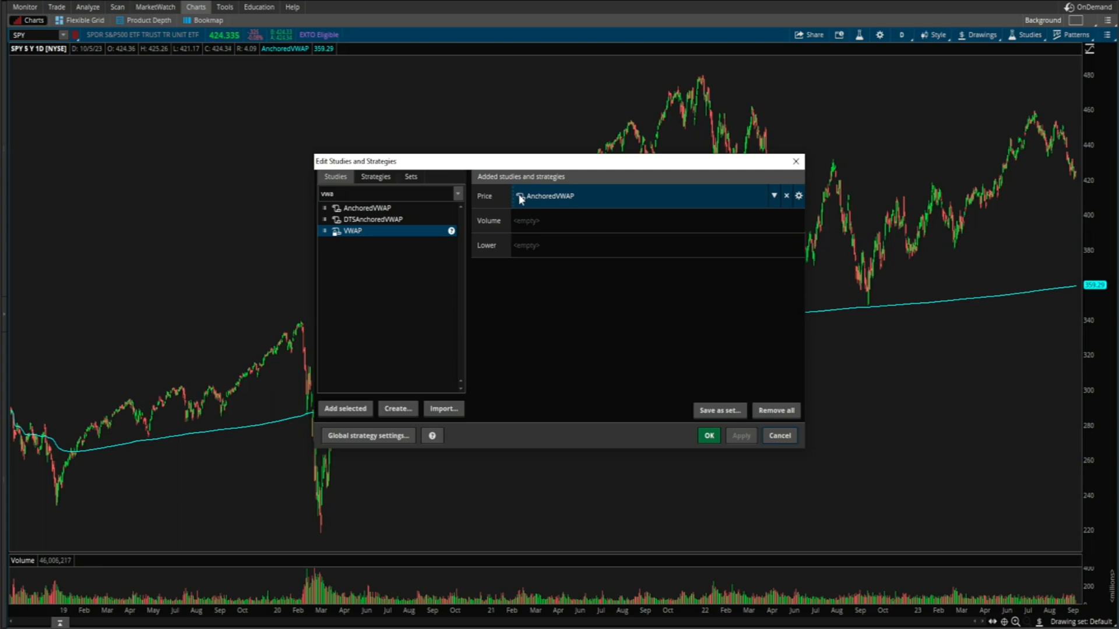
# Declare 'input anchorDate = 20221113;' and 'input anchorTime = 930;' above the plot line.
pyautogui.click(799, 196)
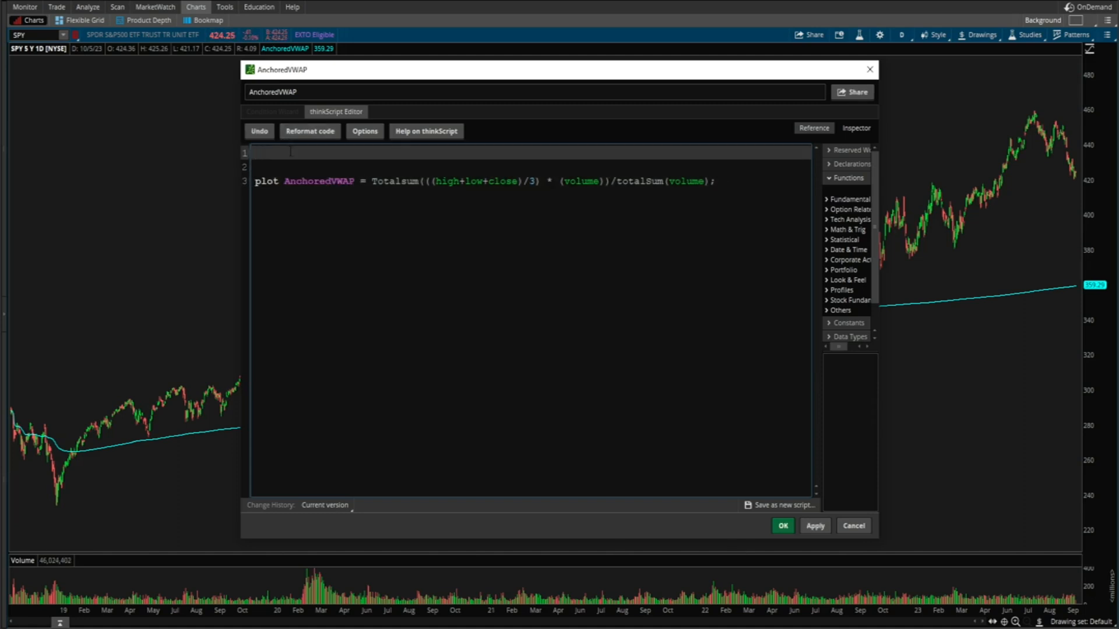
pyautogui.write('input')
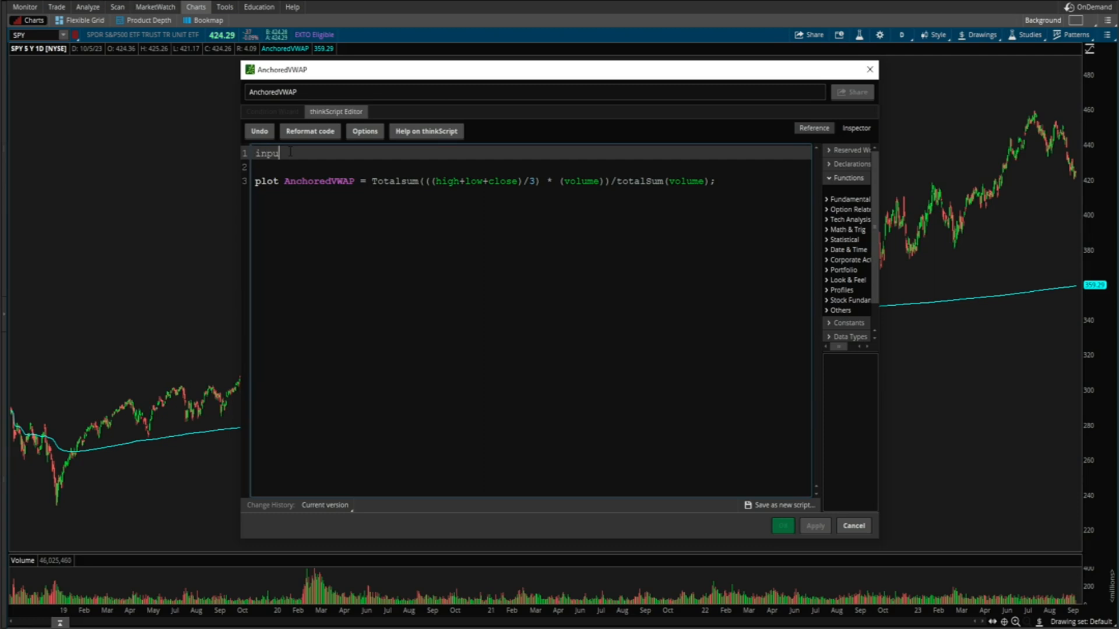
pyautogui.write('anchorDate =')
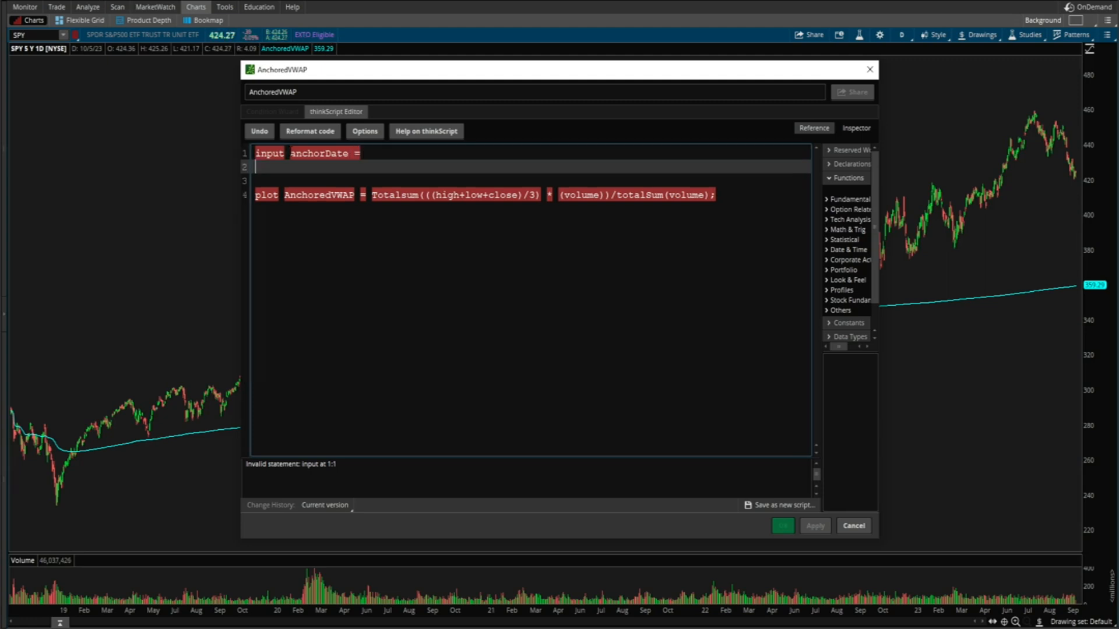
pyautogui.write('input anchorTime =')
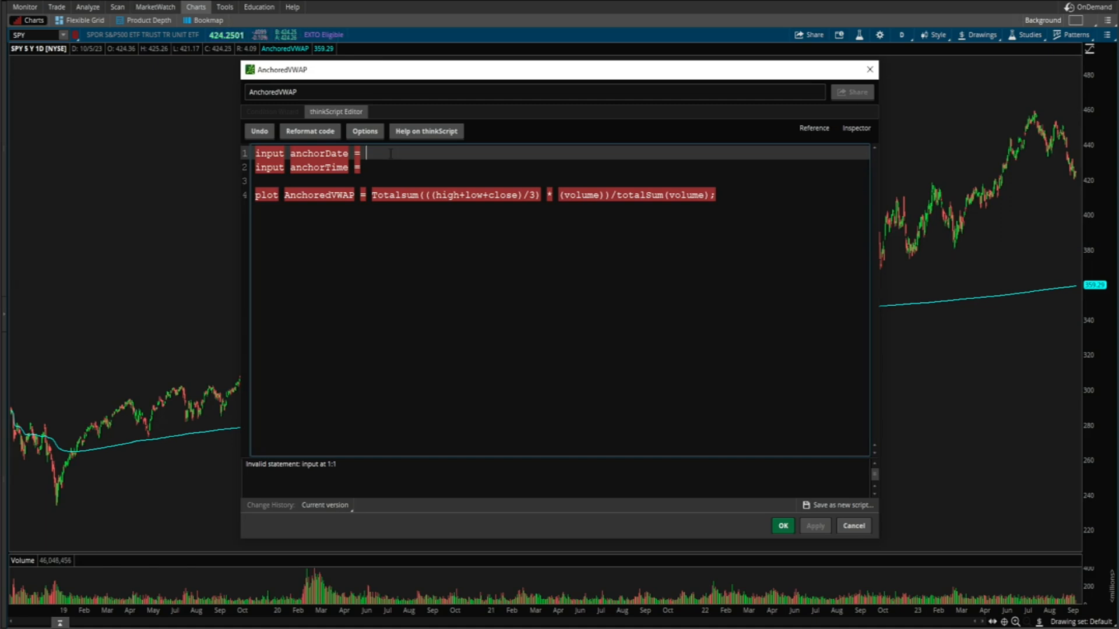
pyautogui.write('2022')
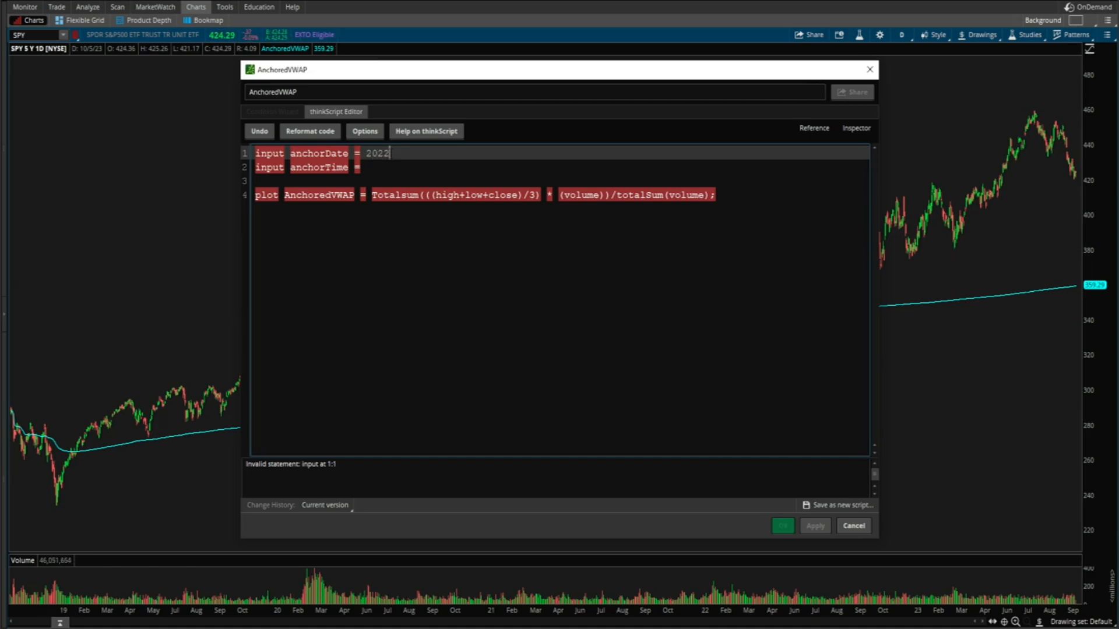
pyautogui.write('1113;')
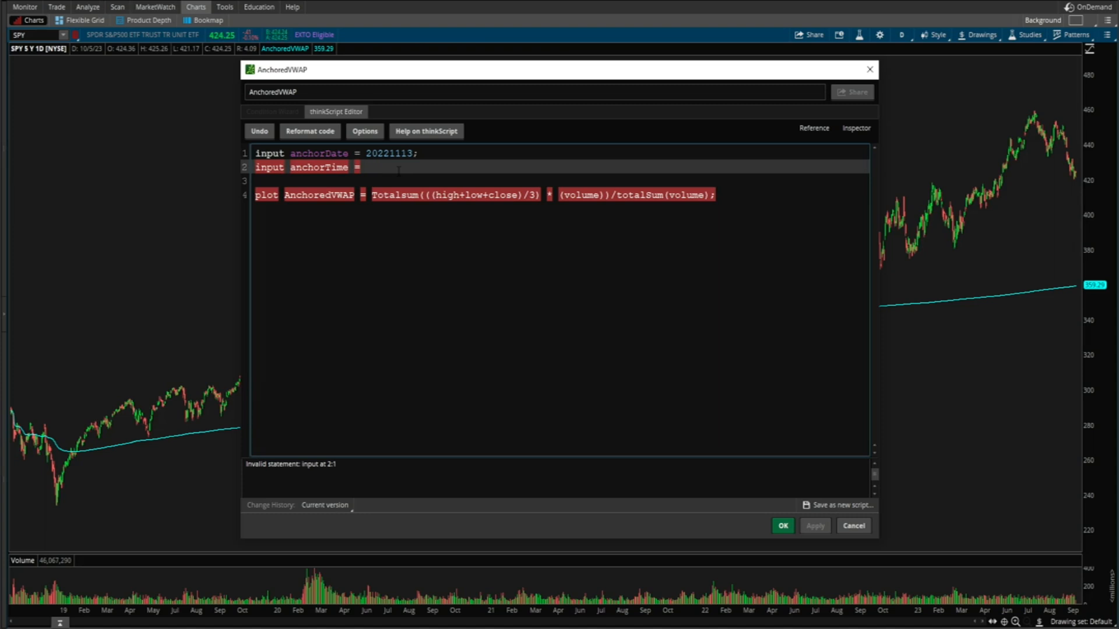
pyautogui.write('9')
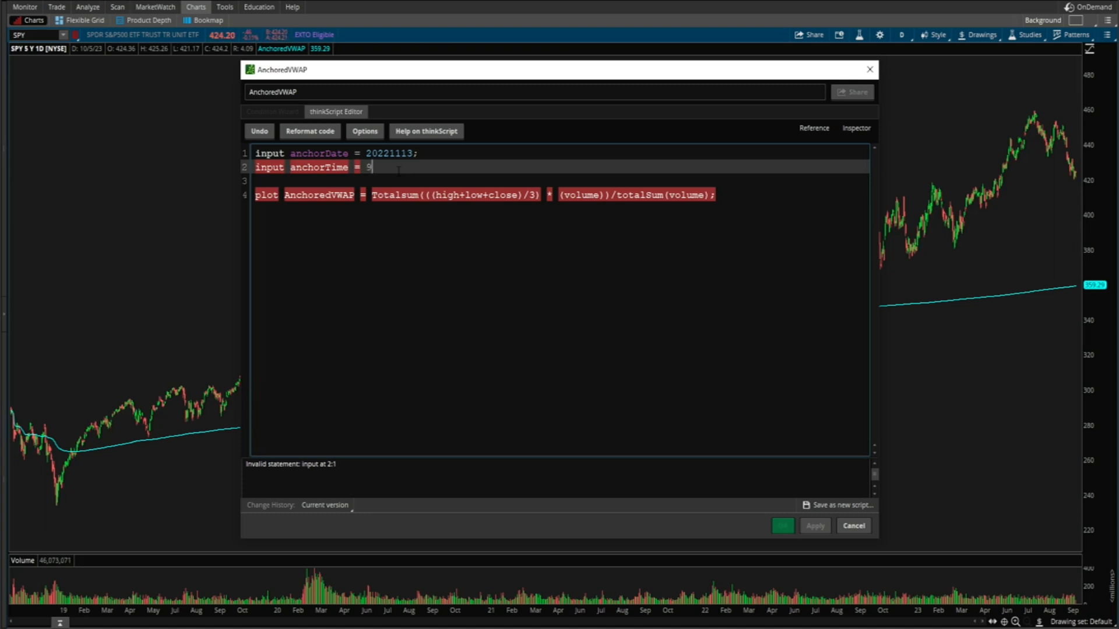
pyautogui.write('30;')
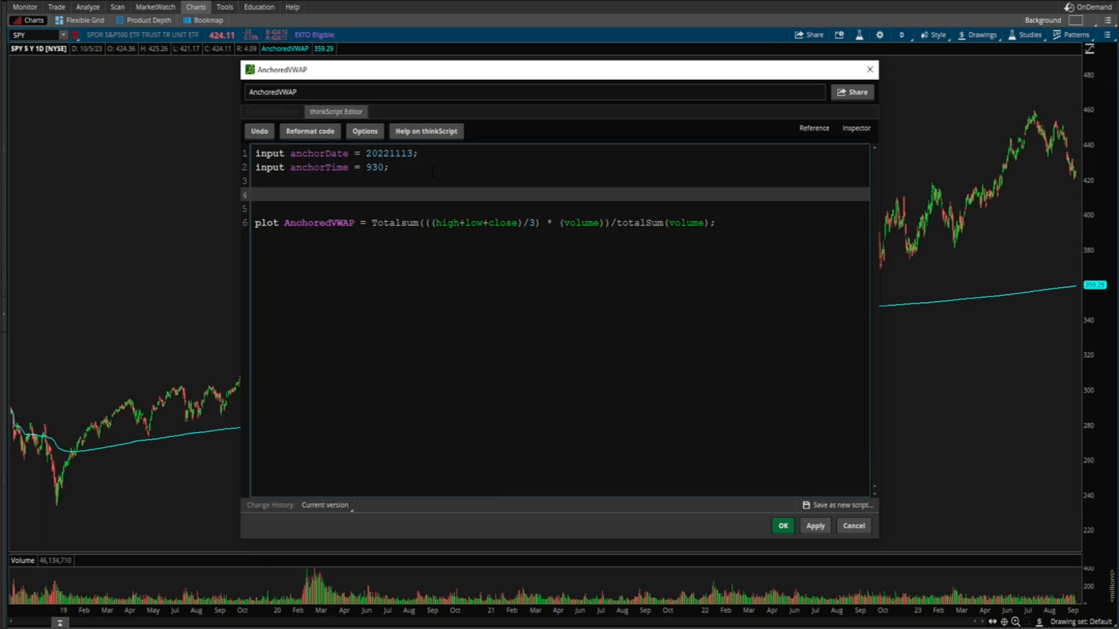
# Start the postAnchorDate and postAnchorTime def lines in the script.
pyautogui.write('def po')
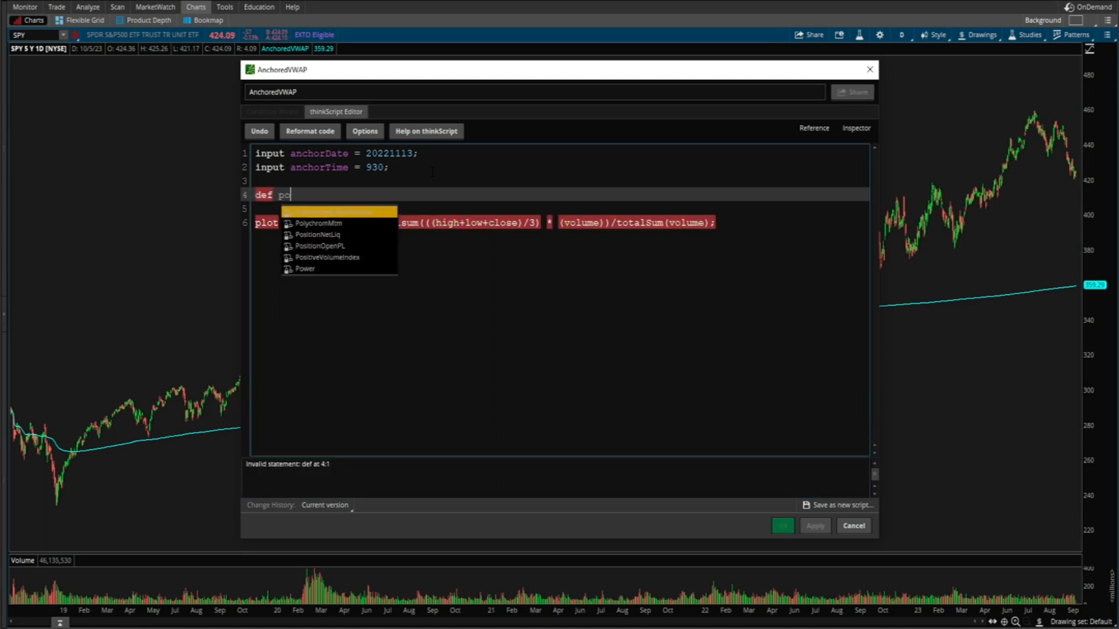
pyautogui.write('stAhcnorDate')
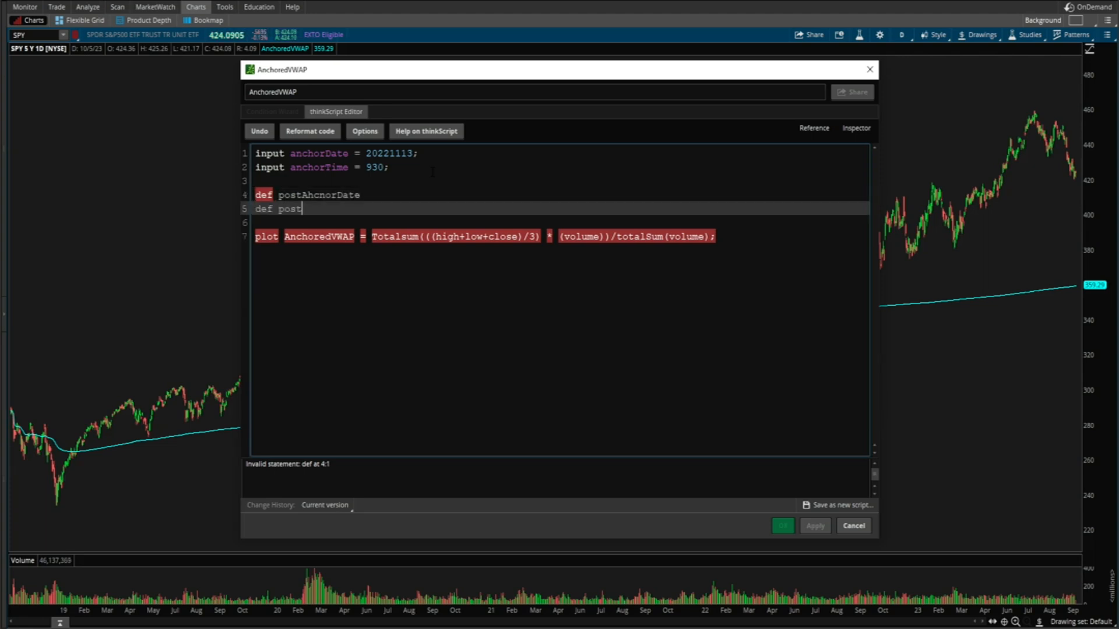
pyautogui.write('An')
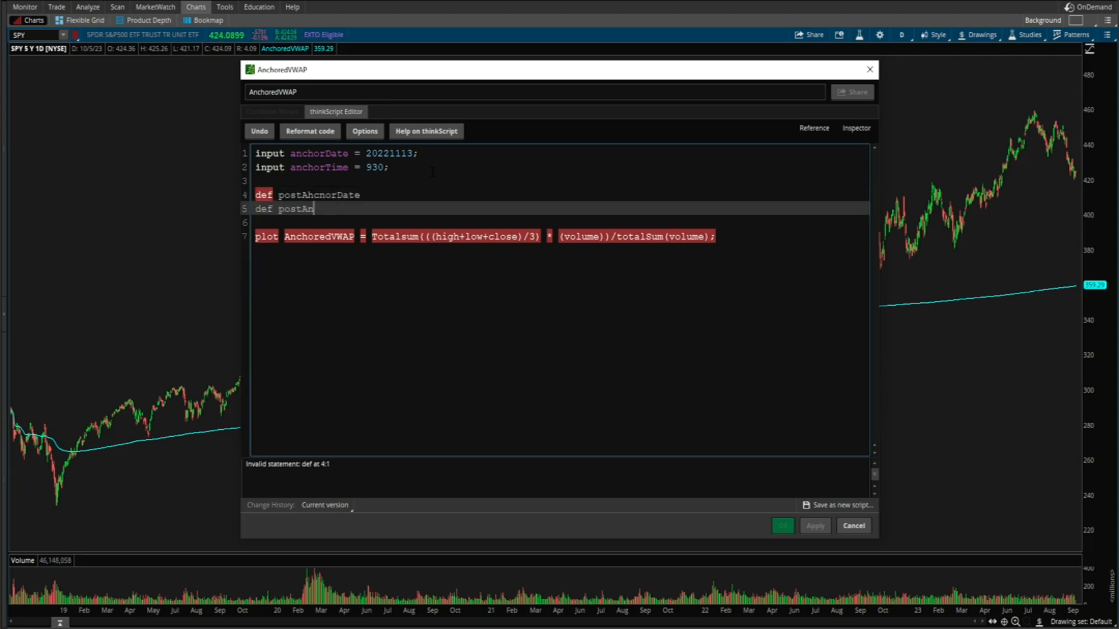
pyautogui.write('chorTime')
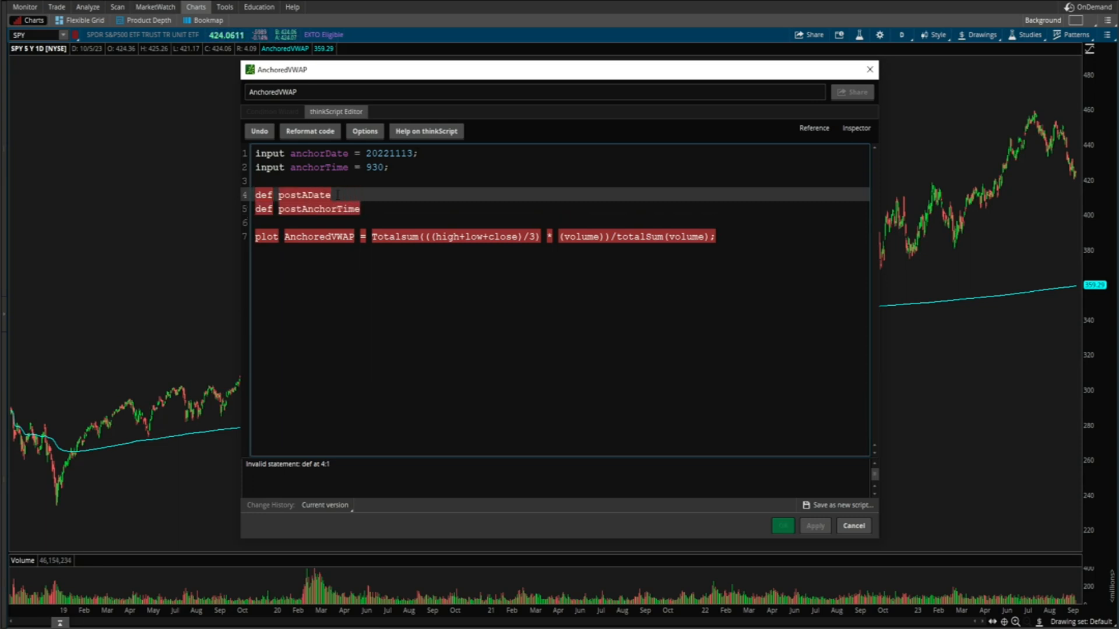
pyautogui.write('Anchor')
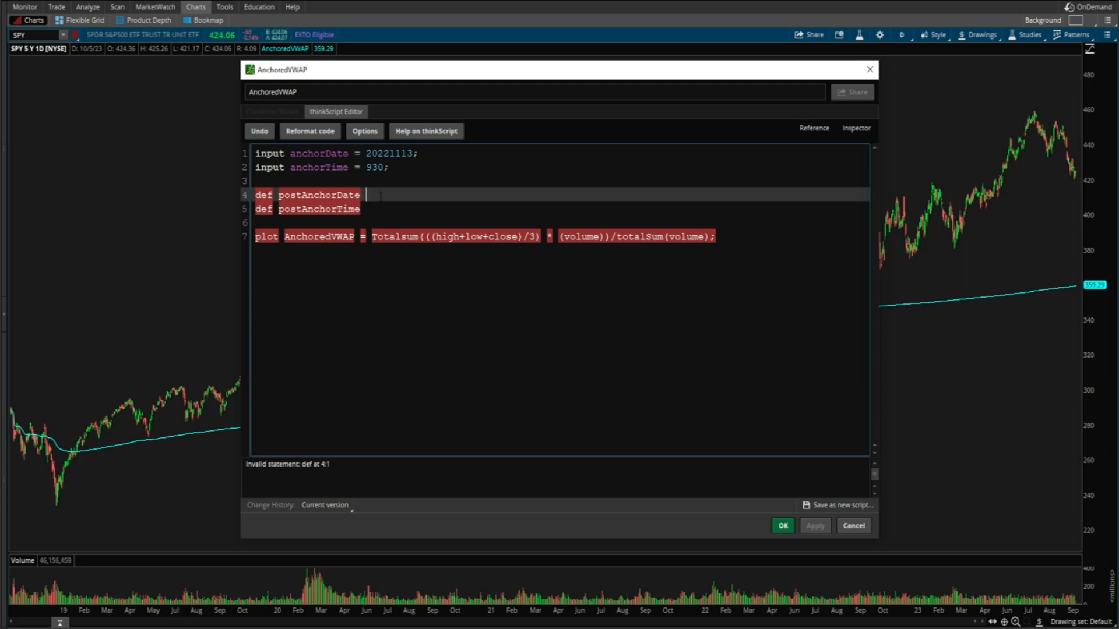
pyautogui.write('=')
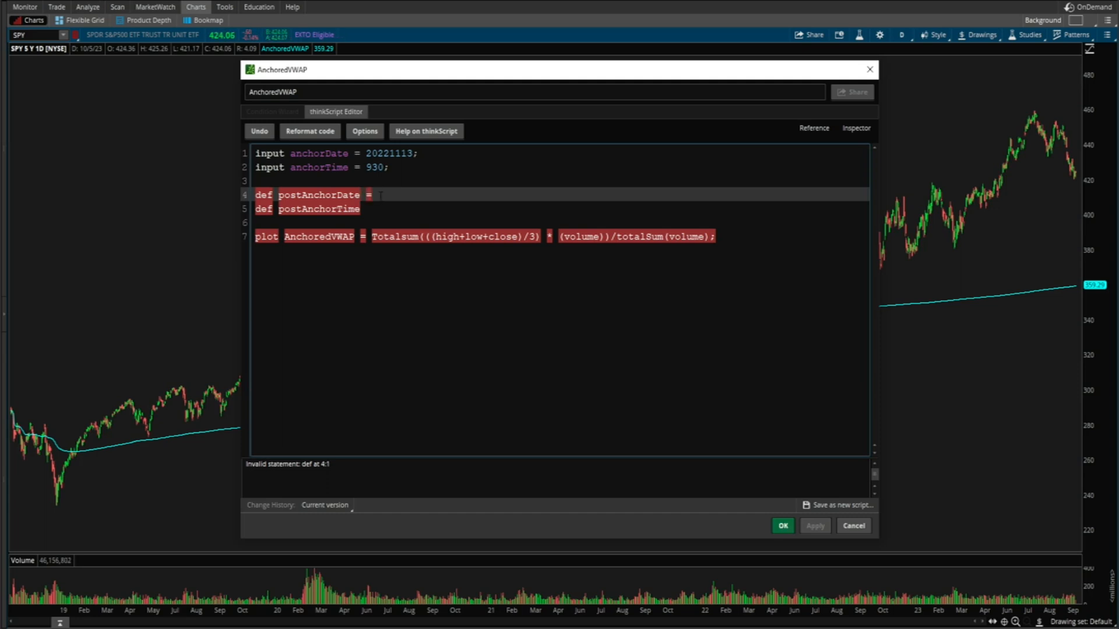
# Complete postAnchorDate as 'if getYYYYMMDD() >= anchorDate then 1 else 0;'.
pyautogui.write('if getYYYYMMDD(')
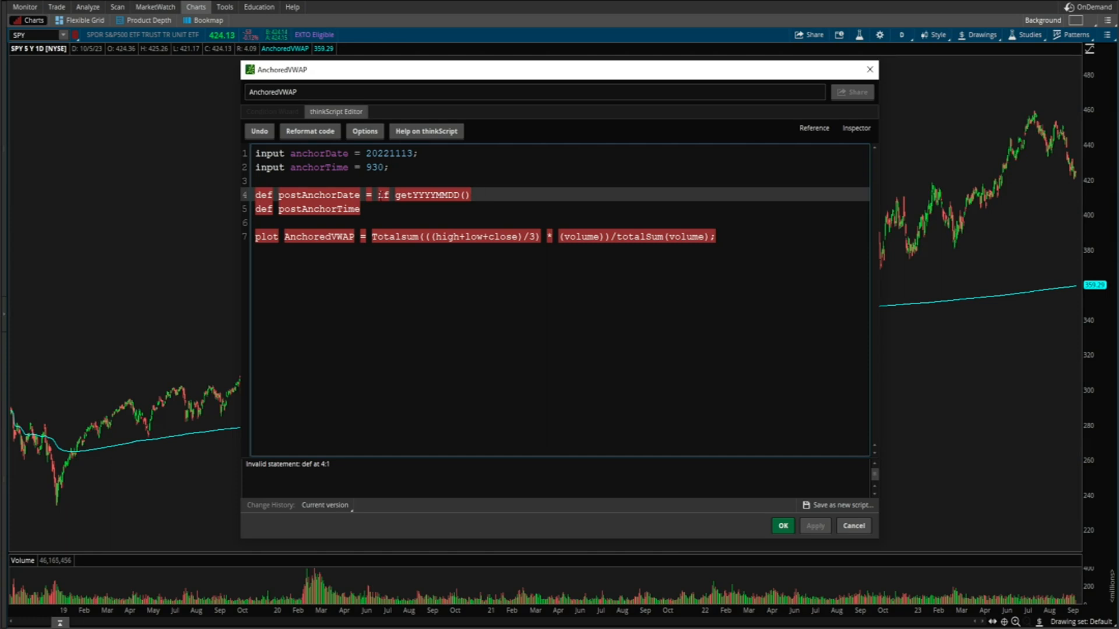
pyautogui.write('>')
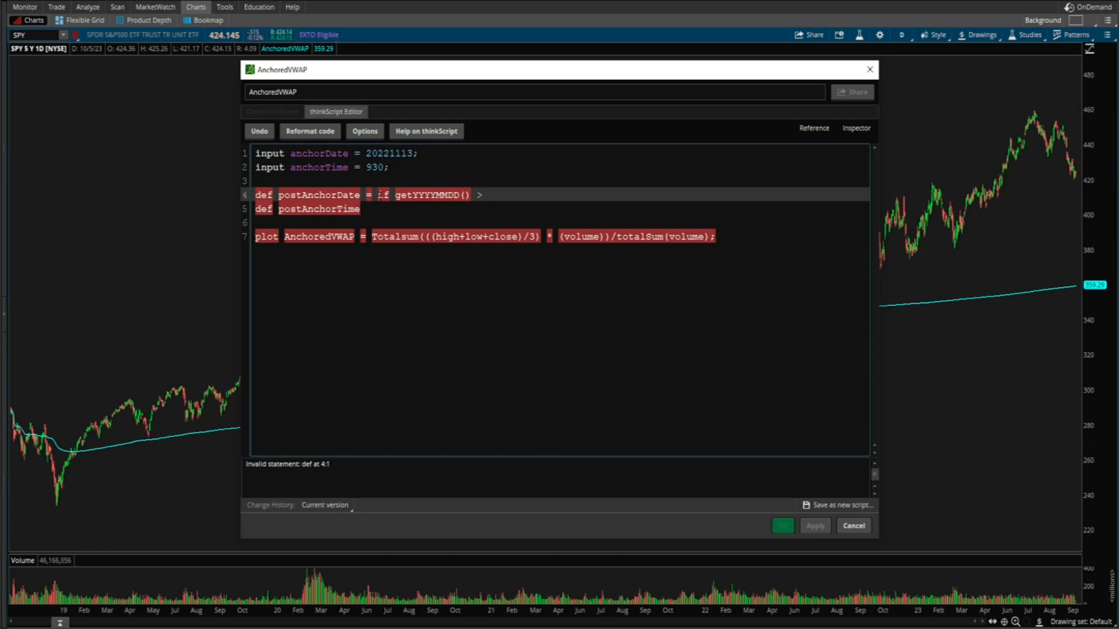
pyautogui.write('=')
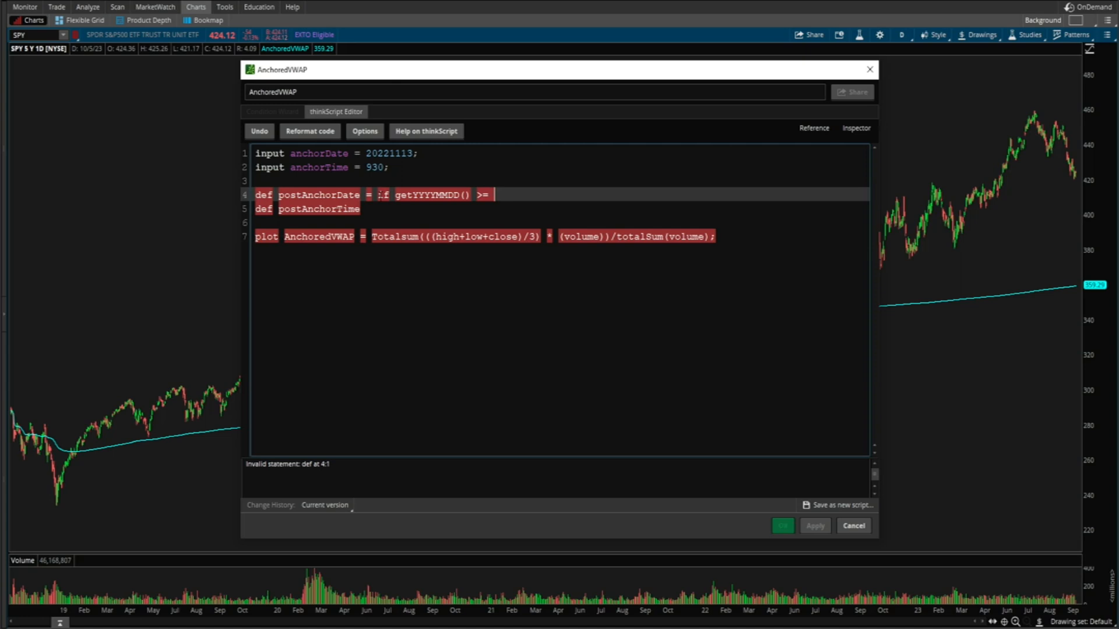
pyautogui.write('anchorDate')
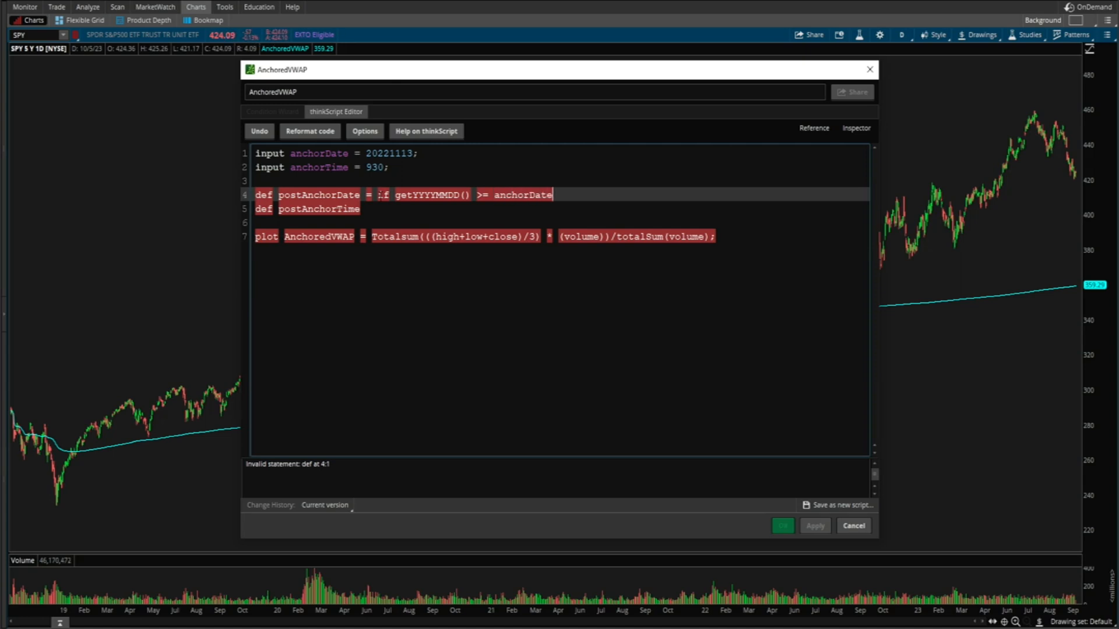
pyautogui.write('then 1')
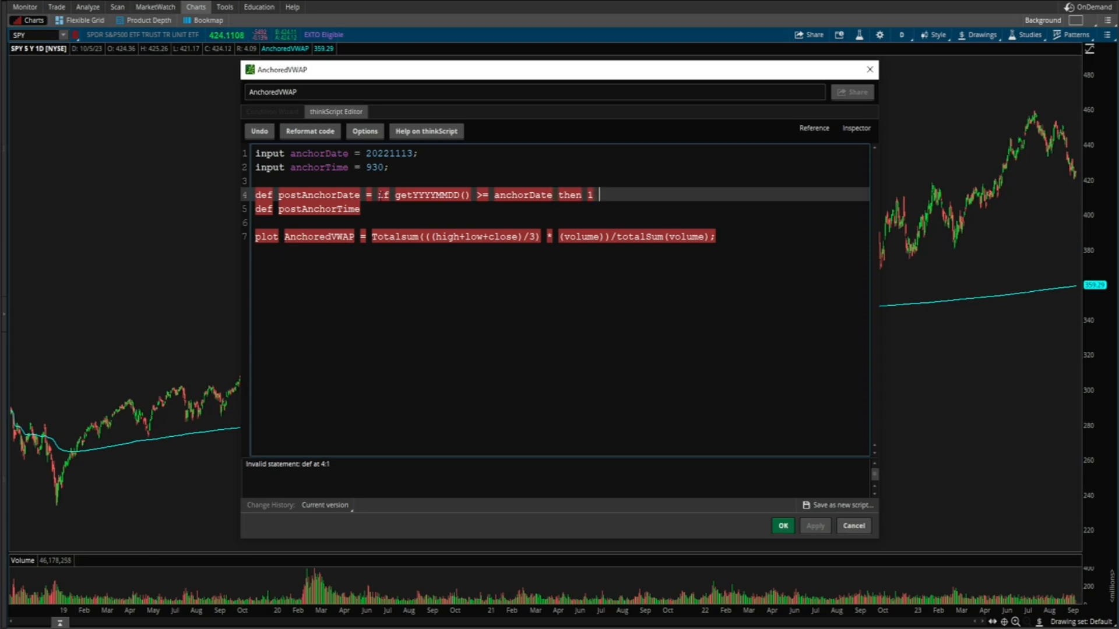
pyautogui.write('else 0;')
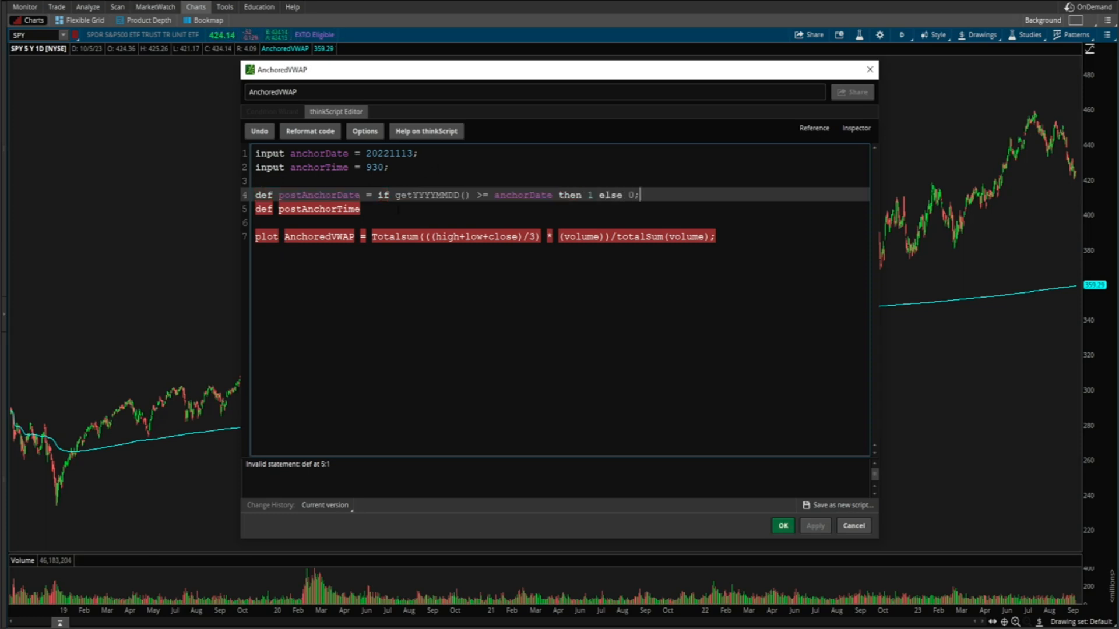
pyautogui.doubleClick(514, 195)
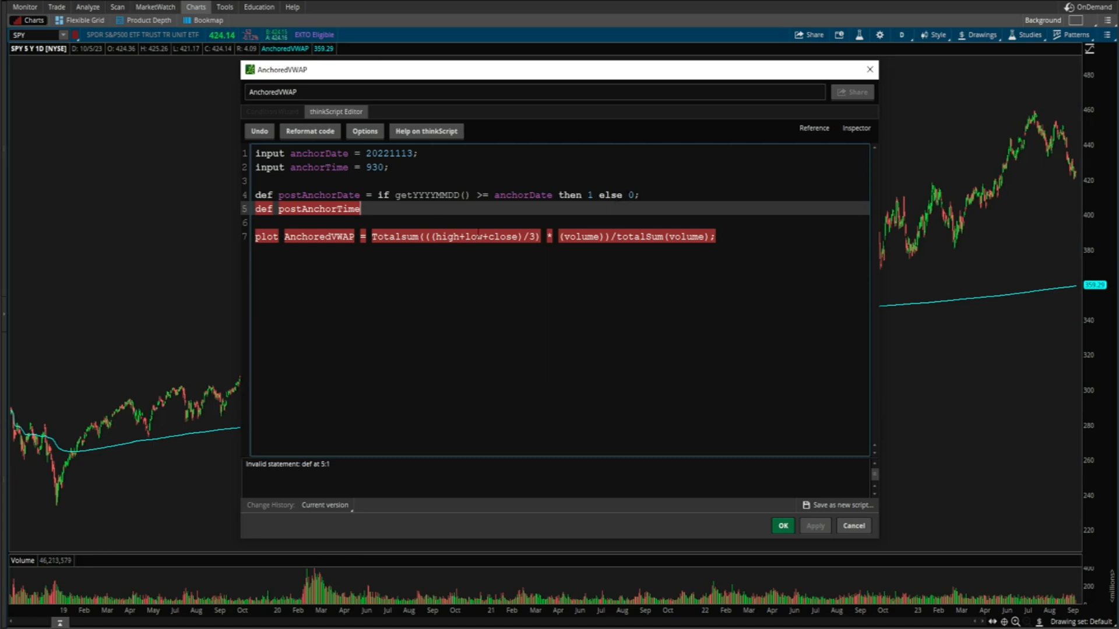
# Define postAnchorTime as 'if secondsFromTime(anchorTime) >= 0 then 1 else 0;' and pick variable names for the plot rewrite.
pyautogui.write('=')
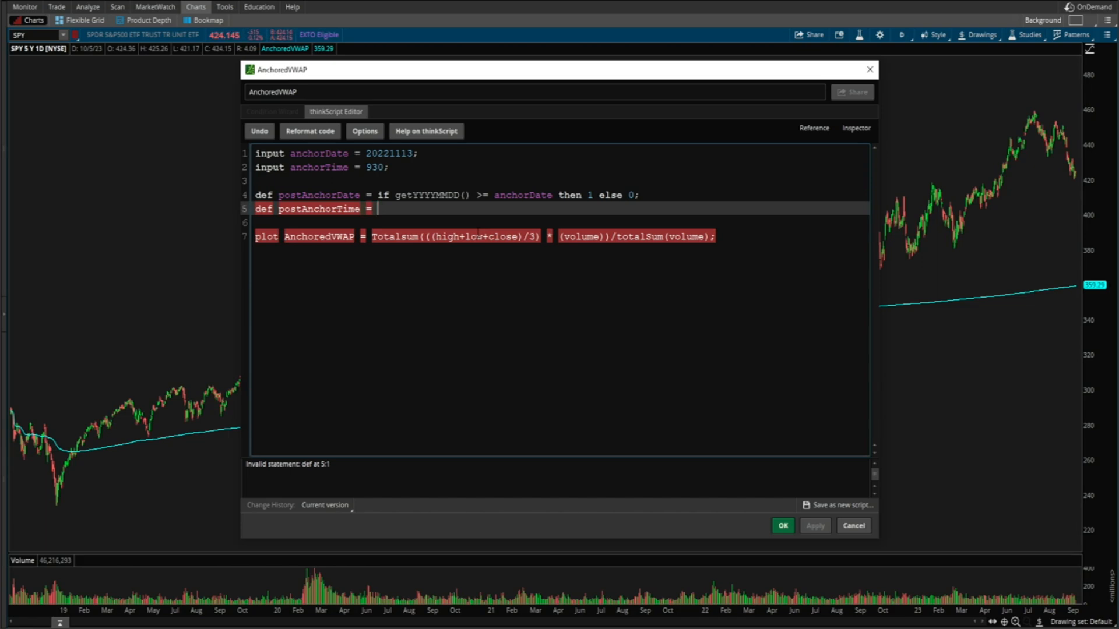
pyautogui.write('if secondsFromTime')
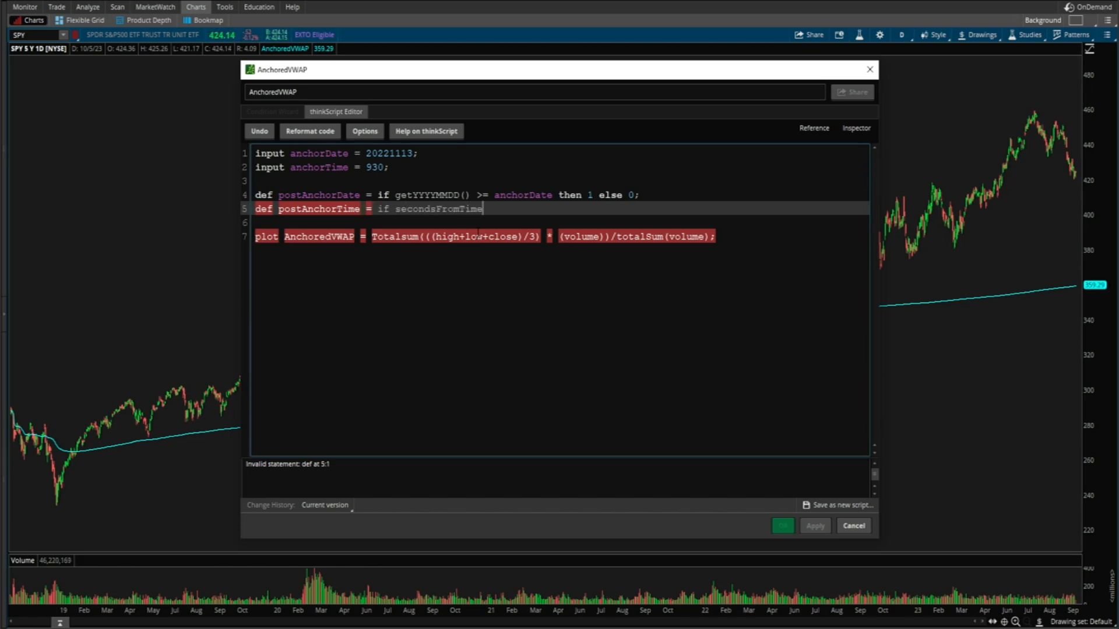
pyautogui.write('(anchor')
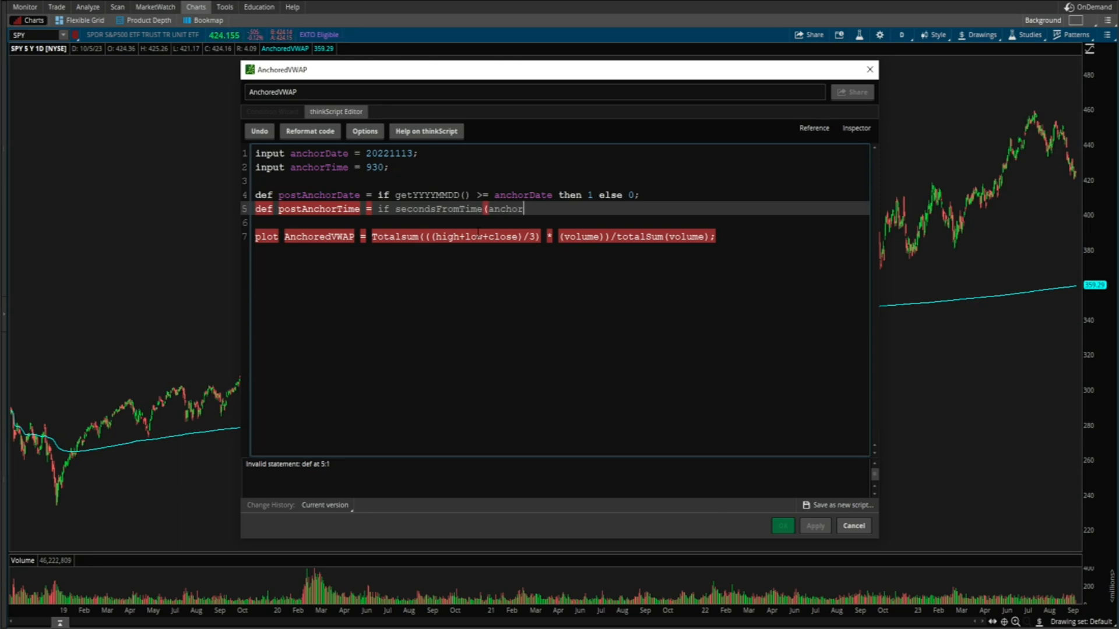
pyautogui.write('Time)')
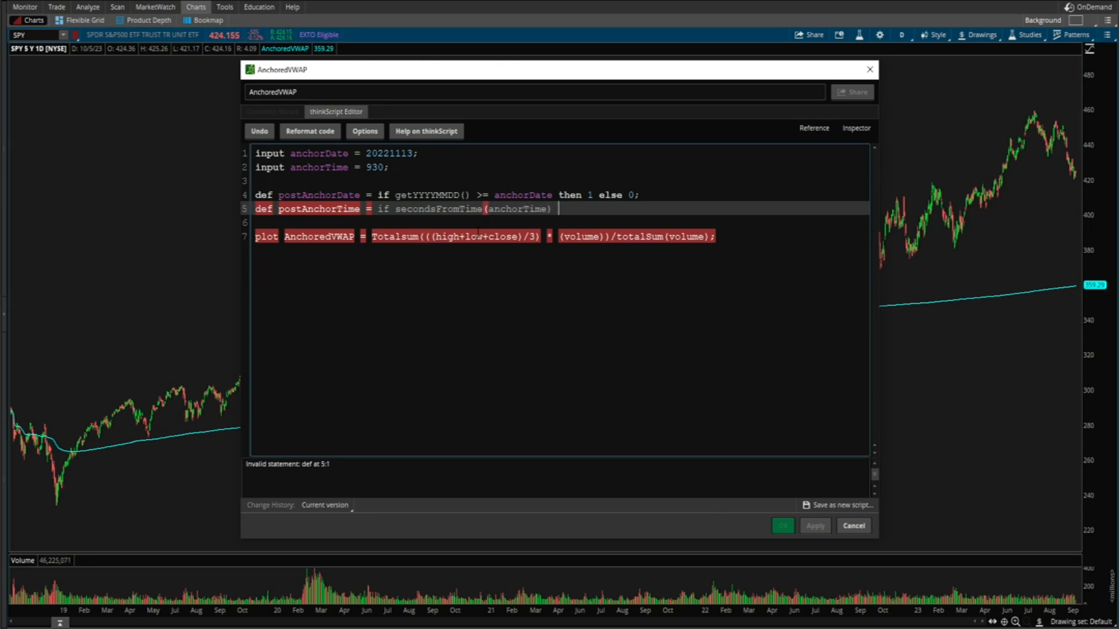
pyautogui.write('>=')
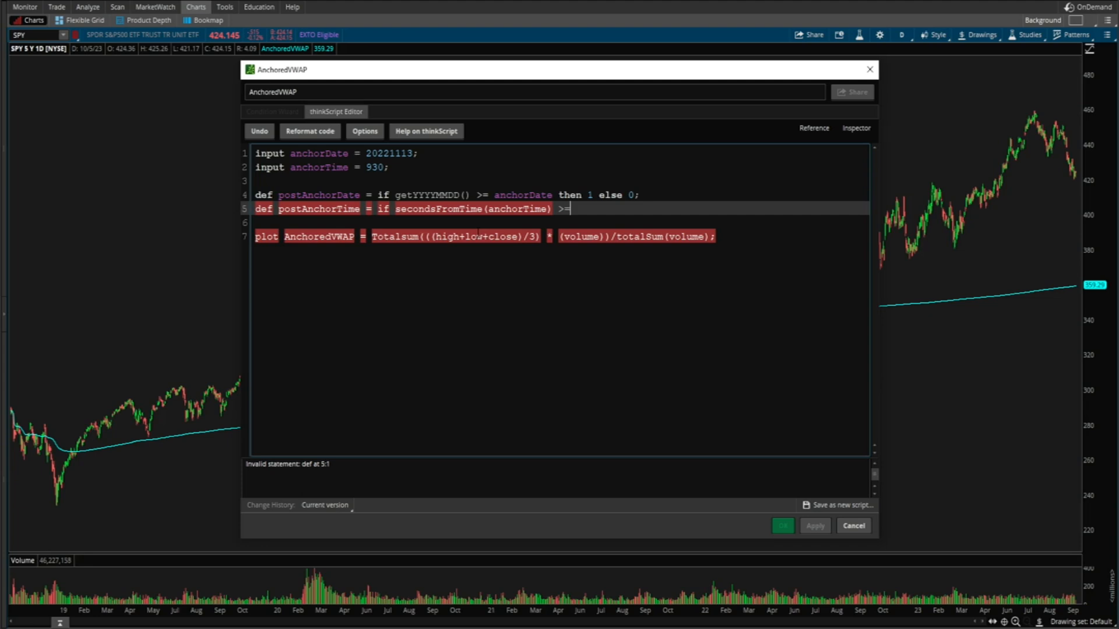
pyautogui.write('0 then')
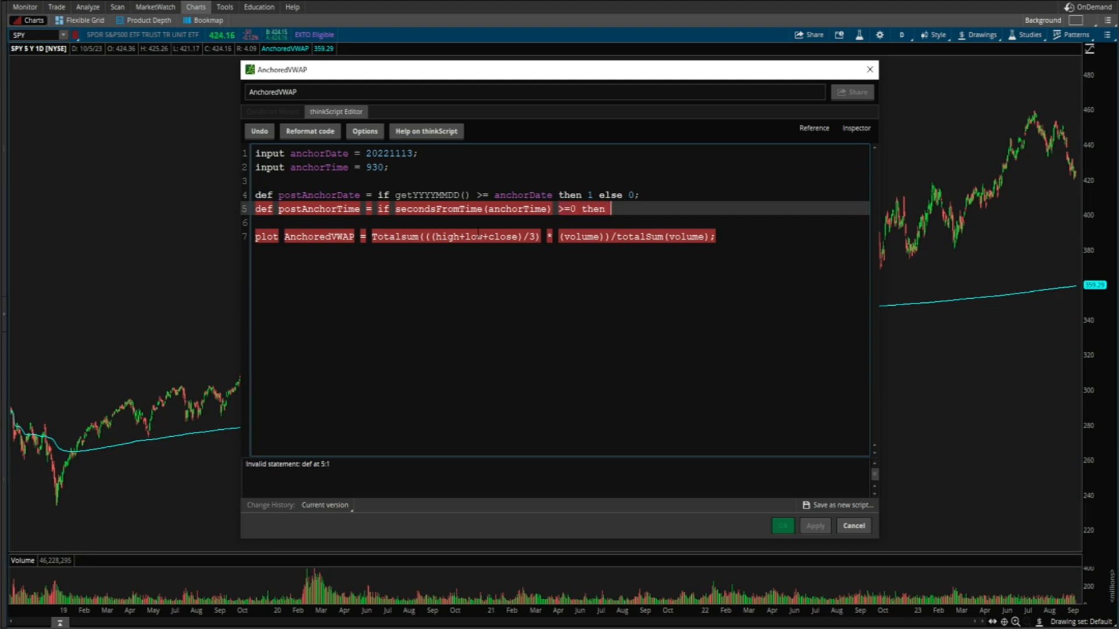
pyautogui.write('1 else 0;')
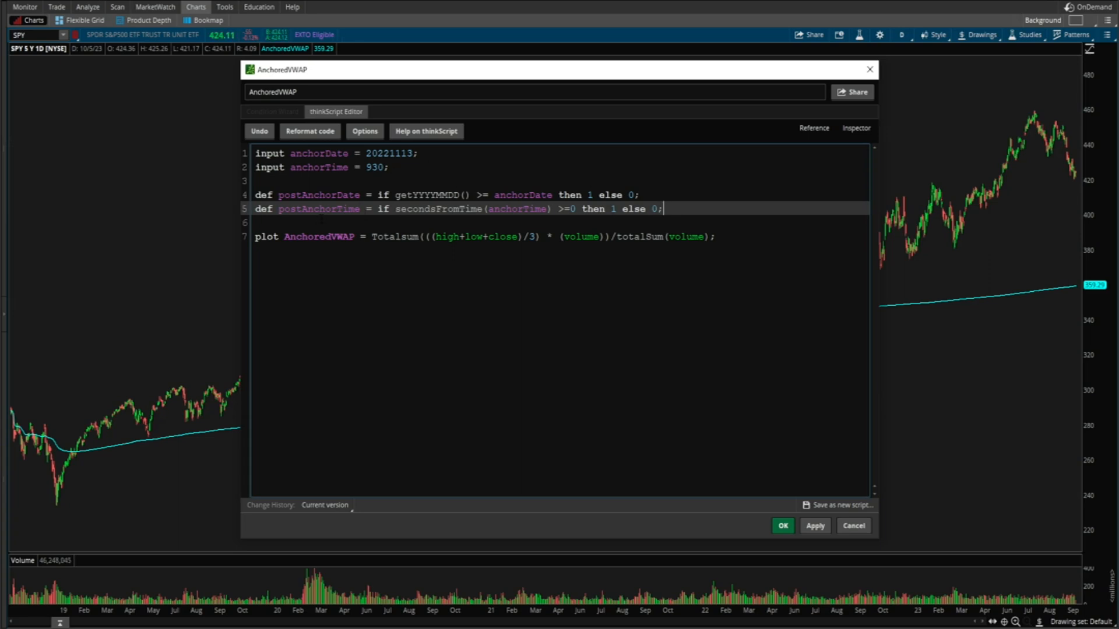
pyautogui.doubleClick(581, 237)
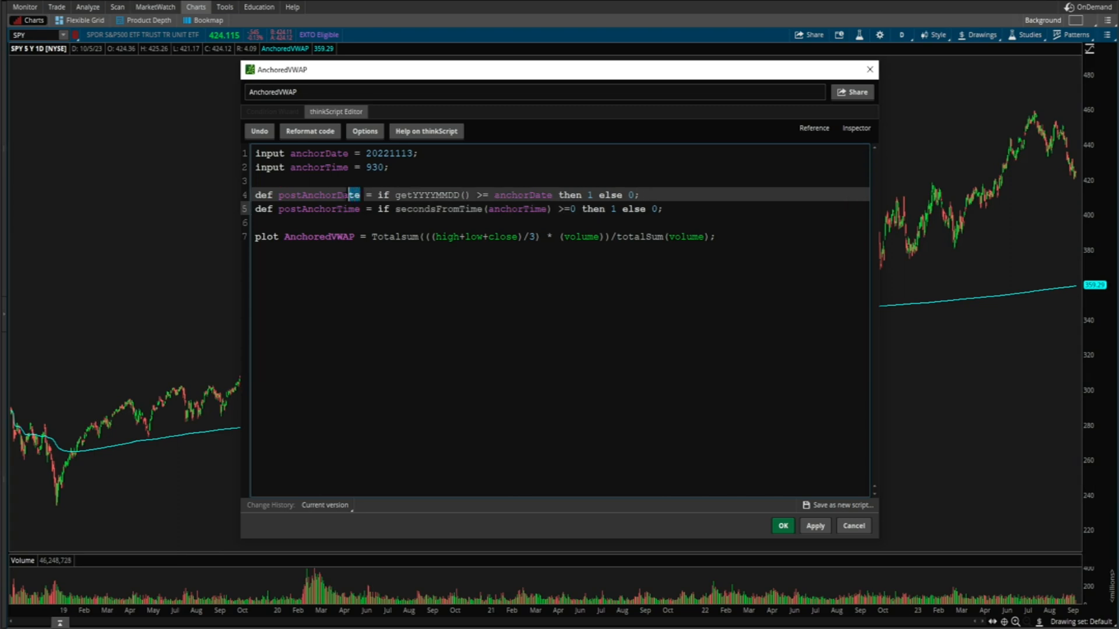
pyautogui.doubleClick(318, 195)
pyautogui.write('if postAnchorDate and postAnchorTime then ')
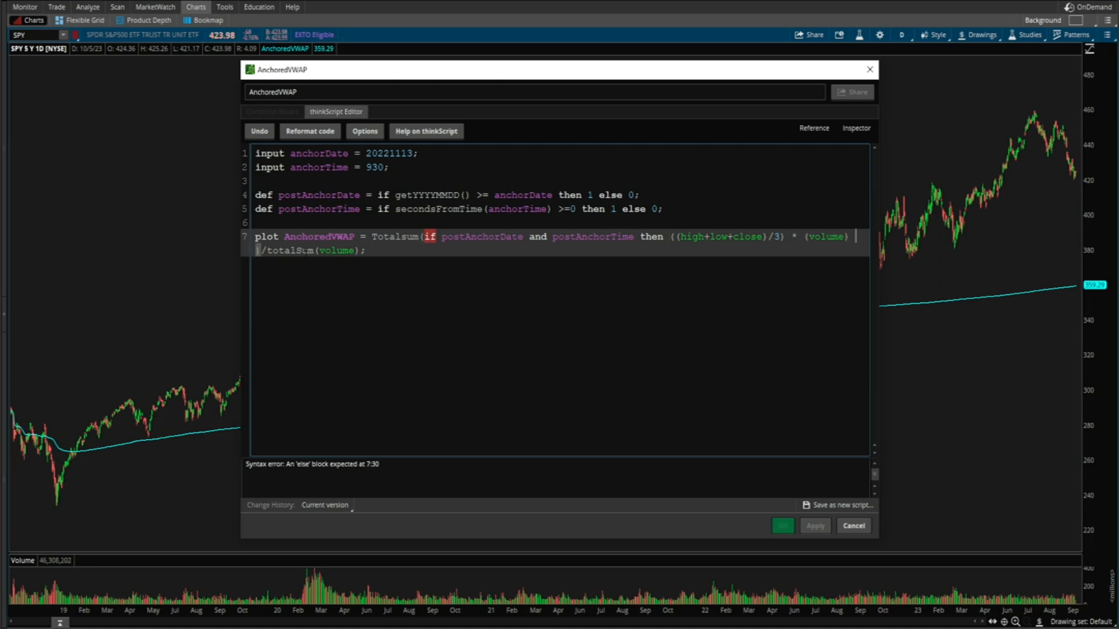
# Wrap both Totalsum terms in 'if postAnchorDate and postAnchorTime then … else 0'.
pyautogui.write('else 0')
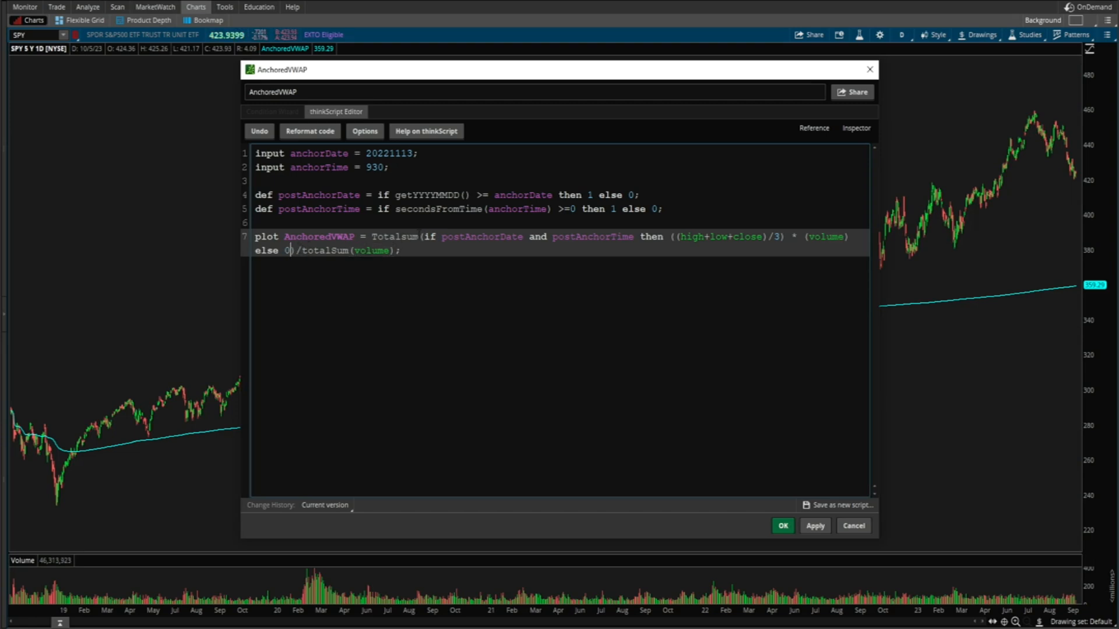
pyautogui.moveTo(425, 237); pyautogui.dragTo(631, 236)
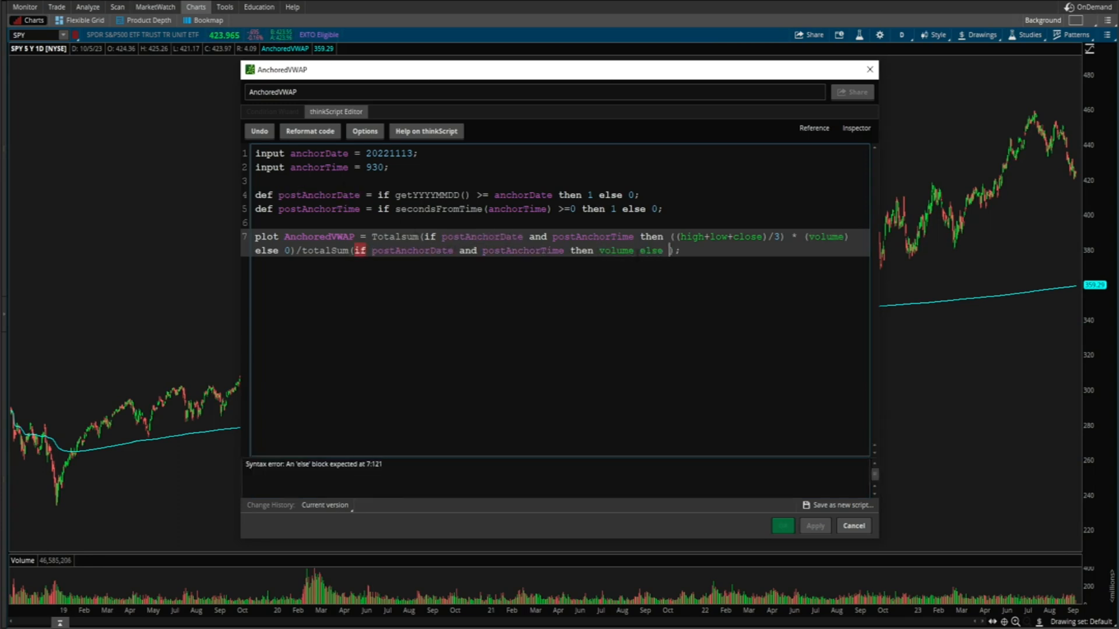
pyautogui.write('0')
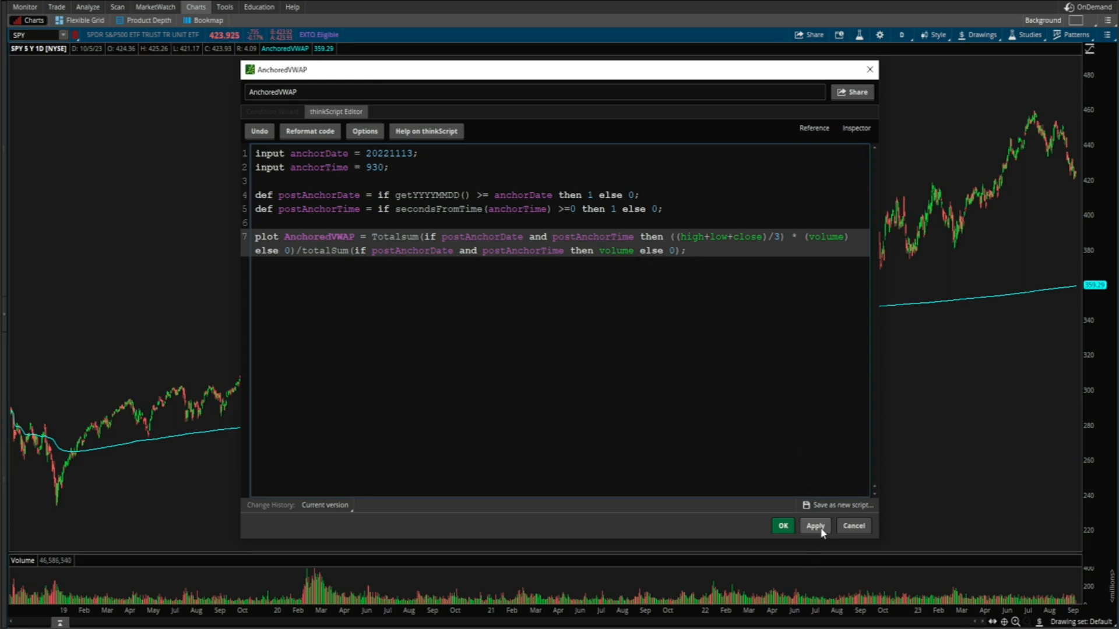
# Apply and save the revised script so the cyan line starts at the November 2022 anchor.
pyautogui.click(816, 526)
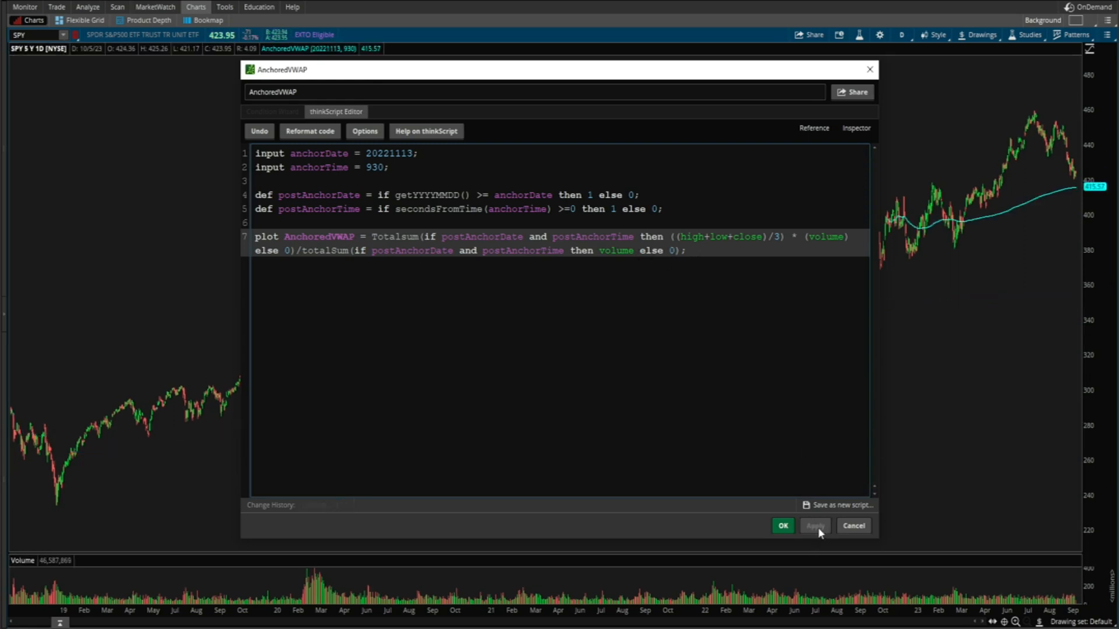
pyautogui.click(784, 526)
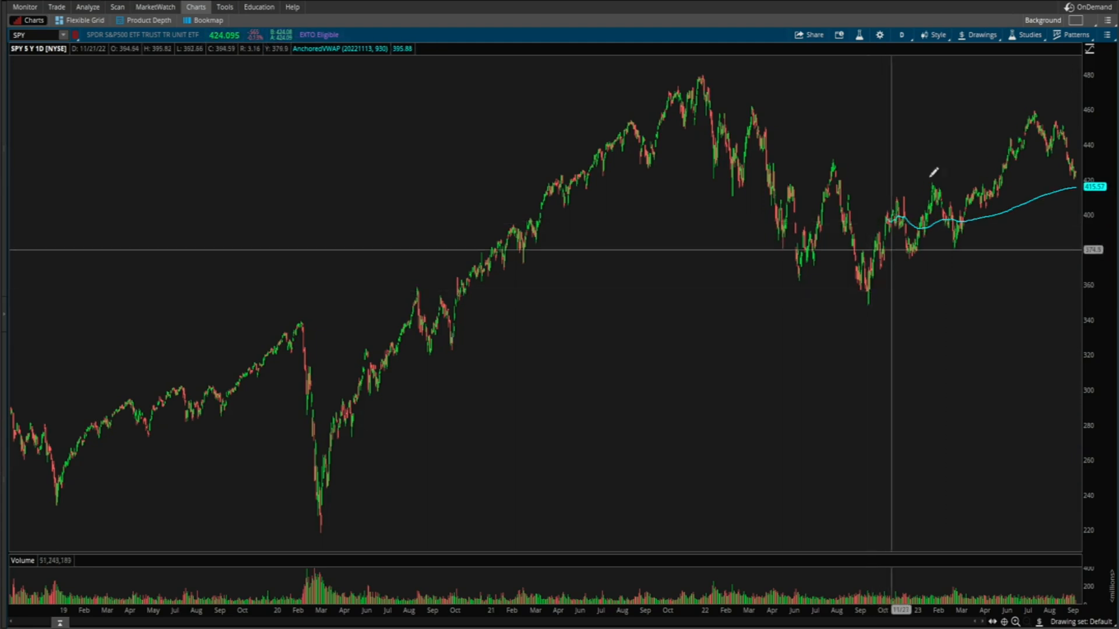
pyautogui.click(1026, 34)
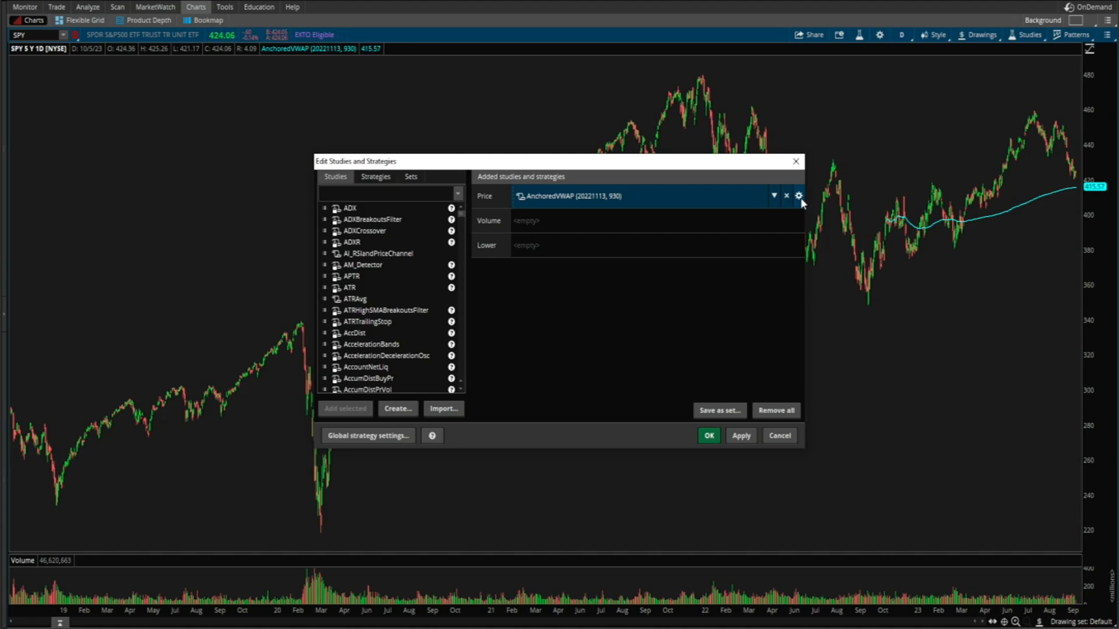
# Change the AnchoredVWAP anchor date input to 20221013 and confirm.
pyautogui.click(799, 196)
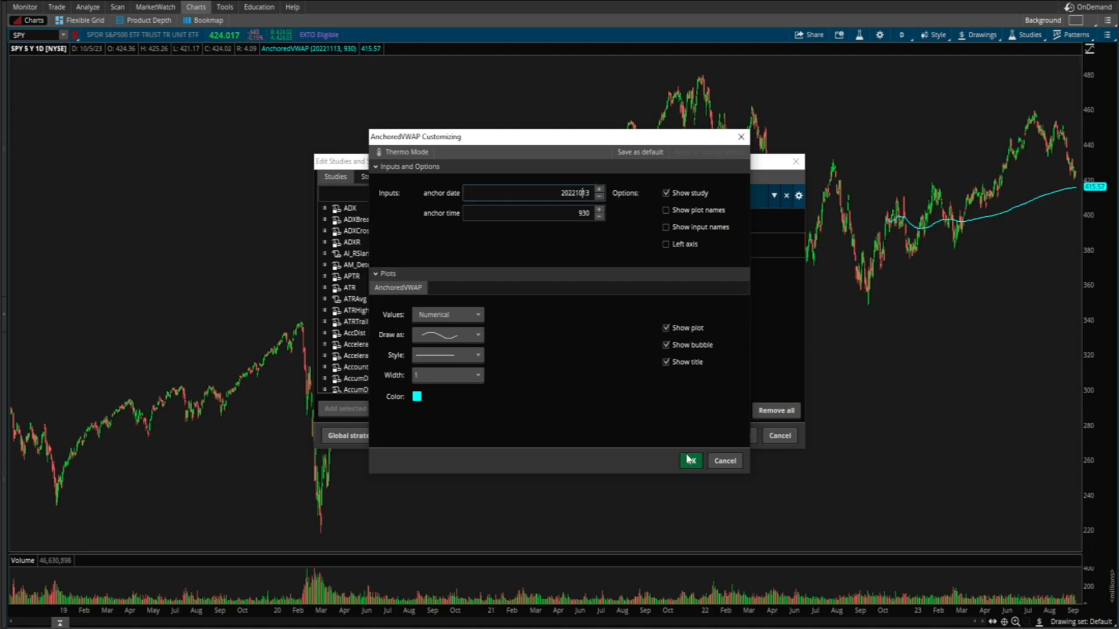
pyautogui.click(690, 462)
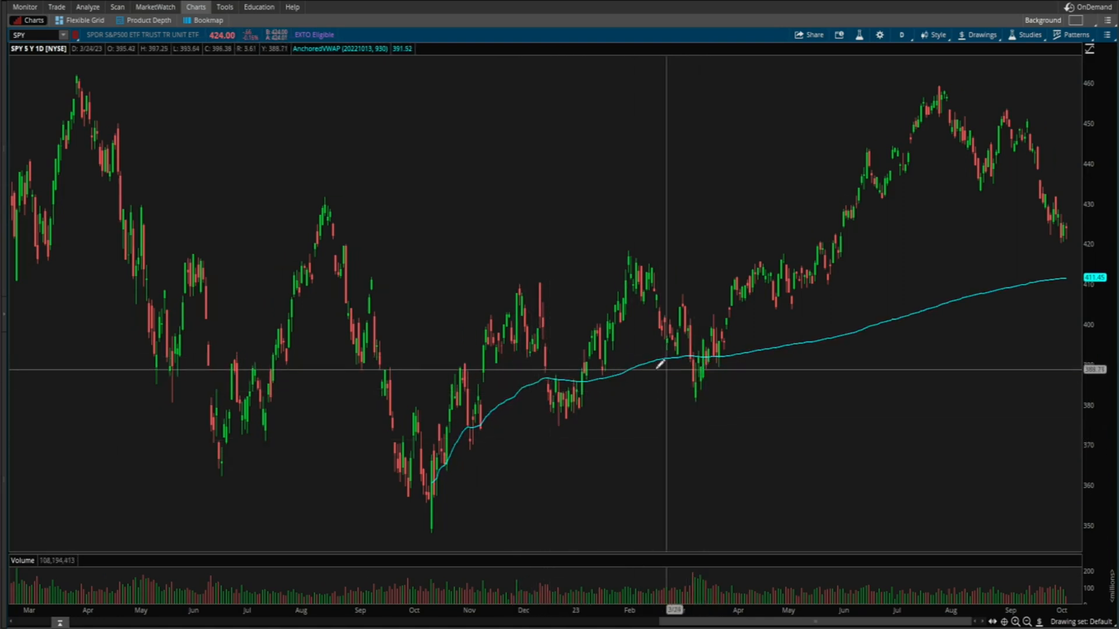
pyautogui.moveTo(565, 396)
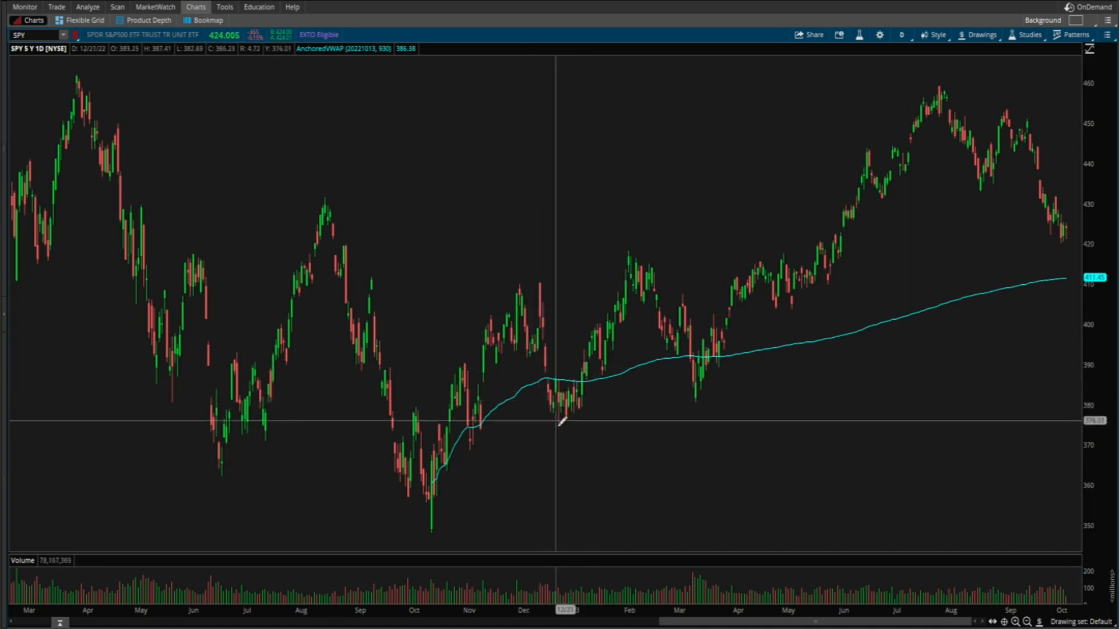
pyautogui.moveTo(1060, 233)
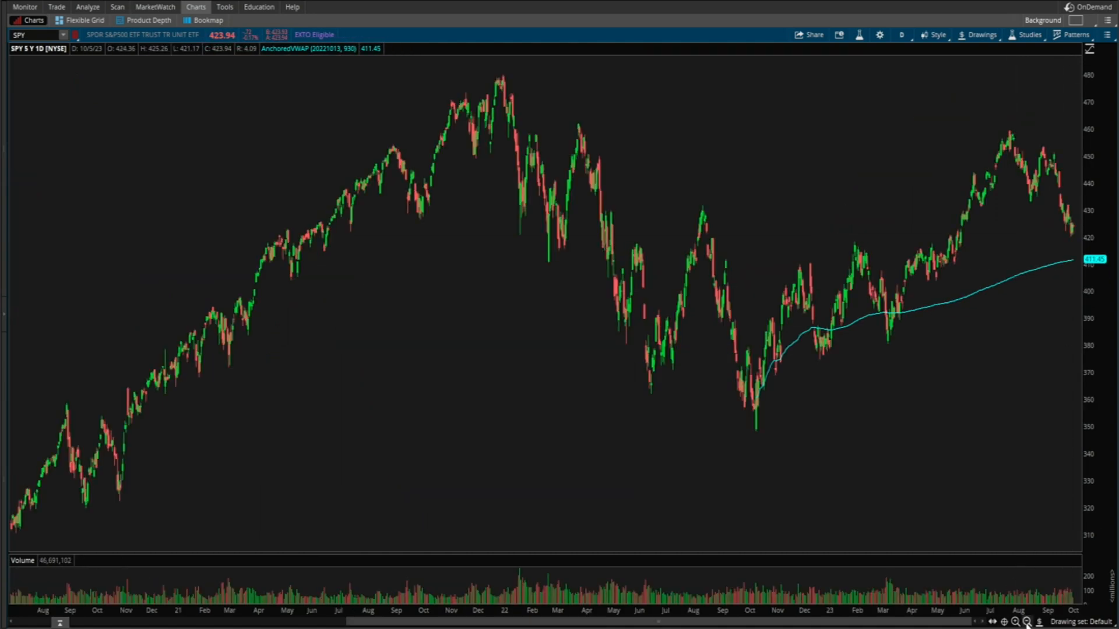
pyautogui.moveTo(1032, 398)
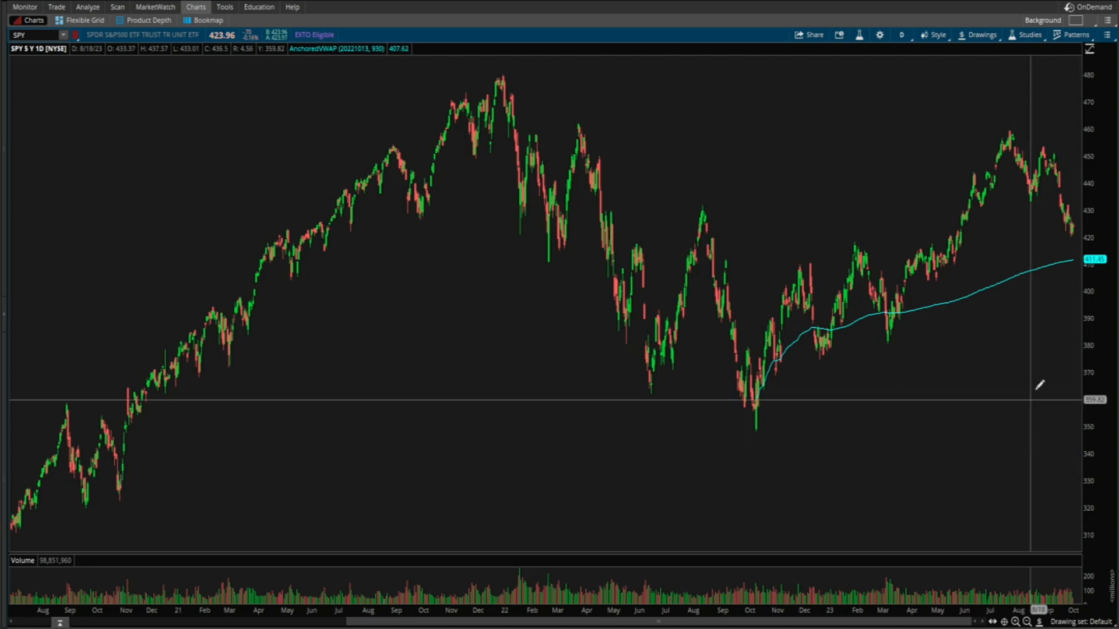
pyautogui.moveTo(1082, 258)
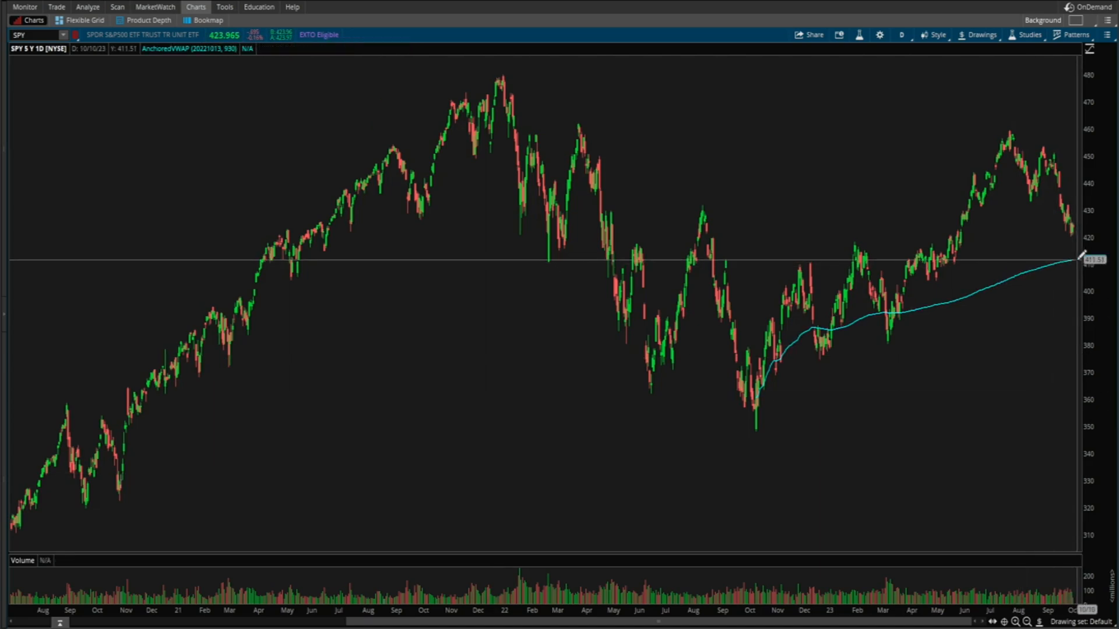
pyautogui.moveTo(1054, 432)
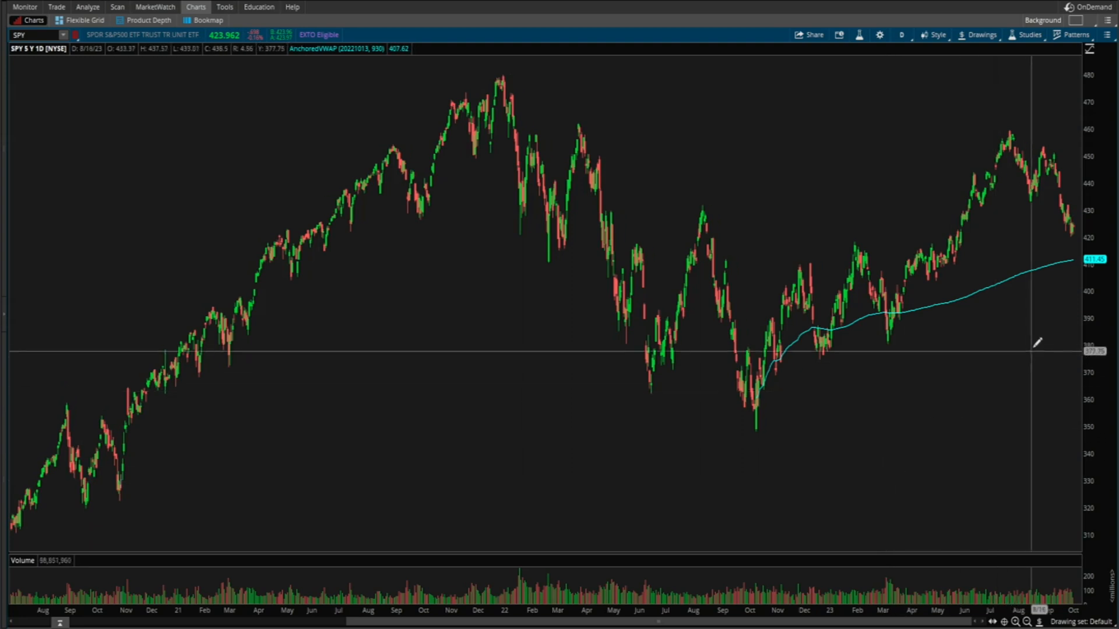
pyautogui.moveTo(1077, 257)
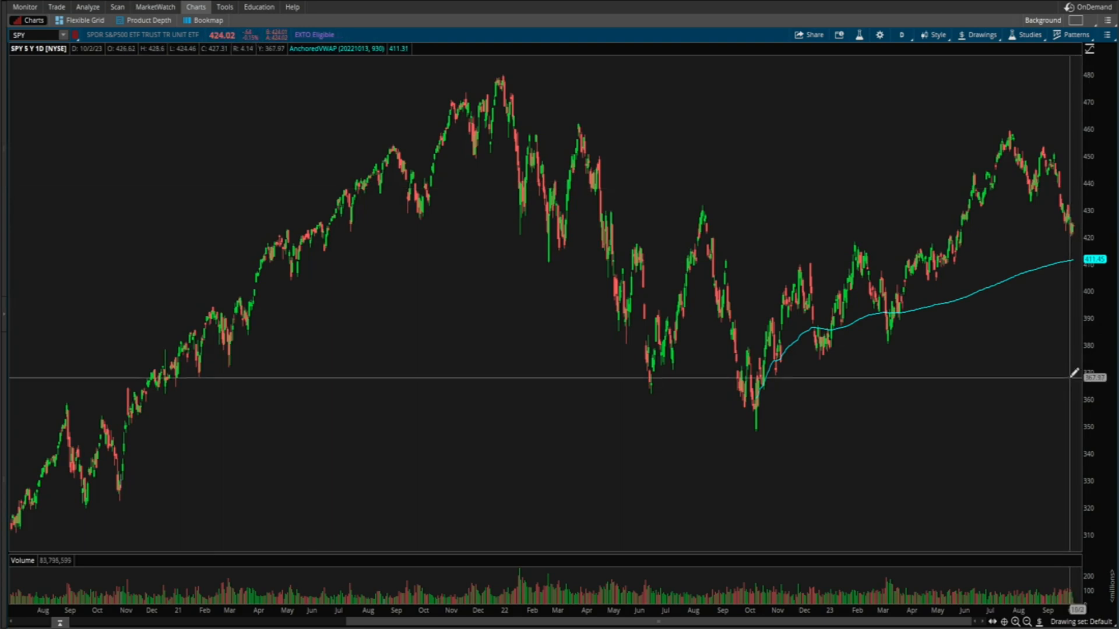
pyautogui.moveTo(696, 424)
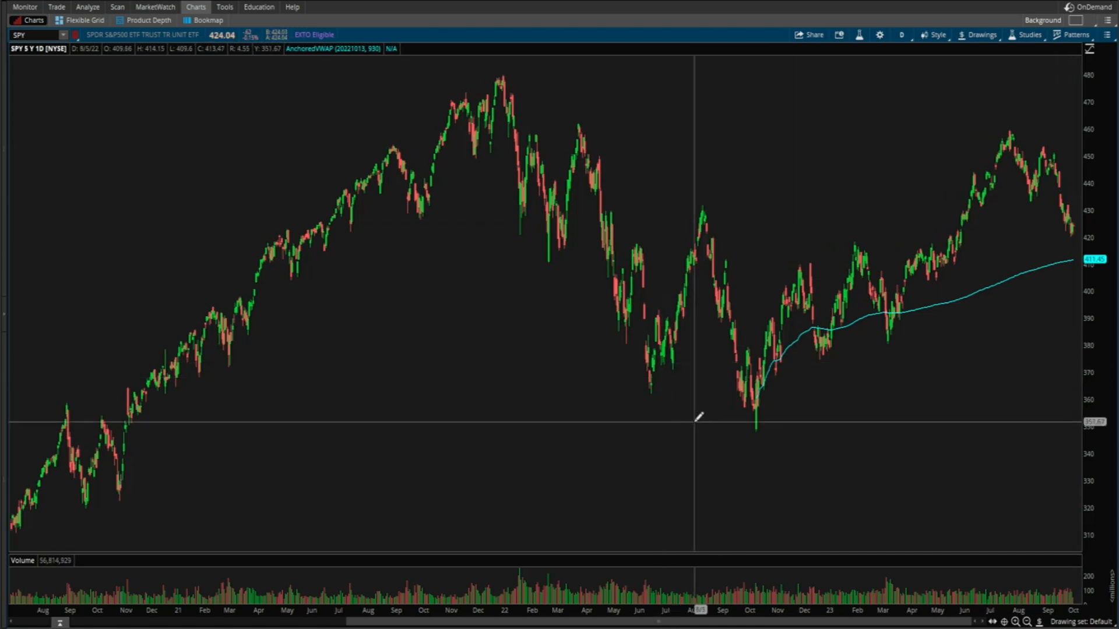
pyautogui.moveTo(679, 469)
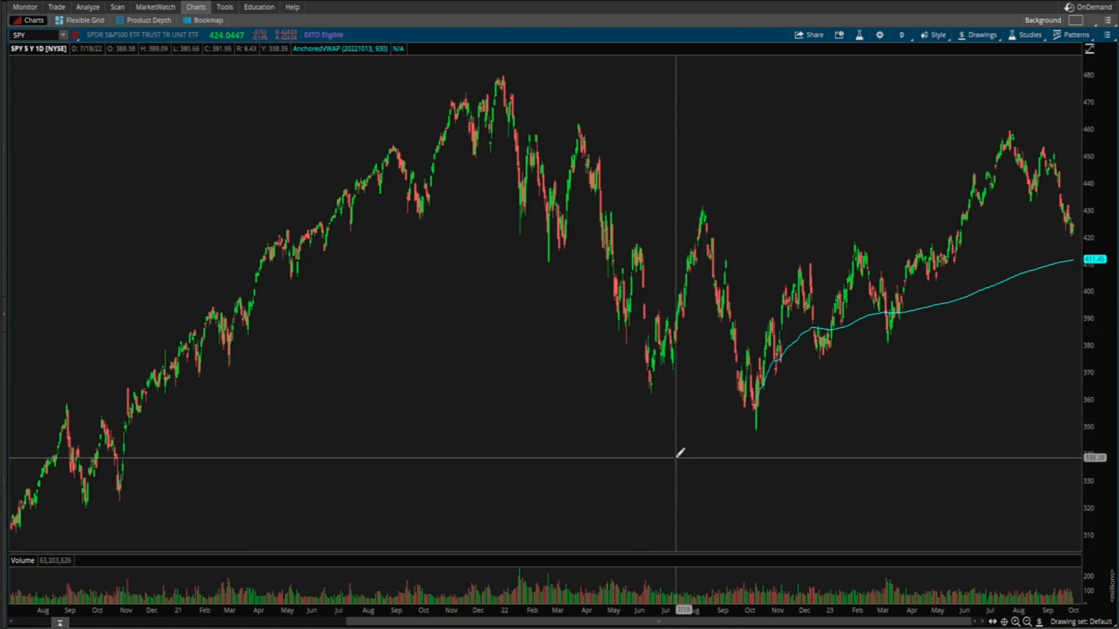
pyautogui.moveTo(694, 436)
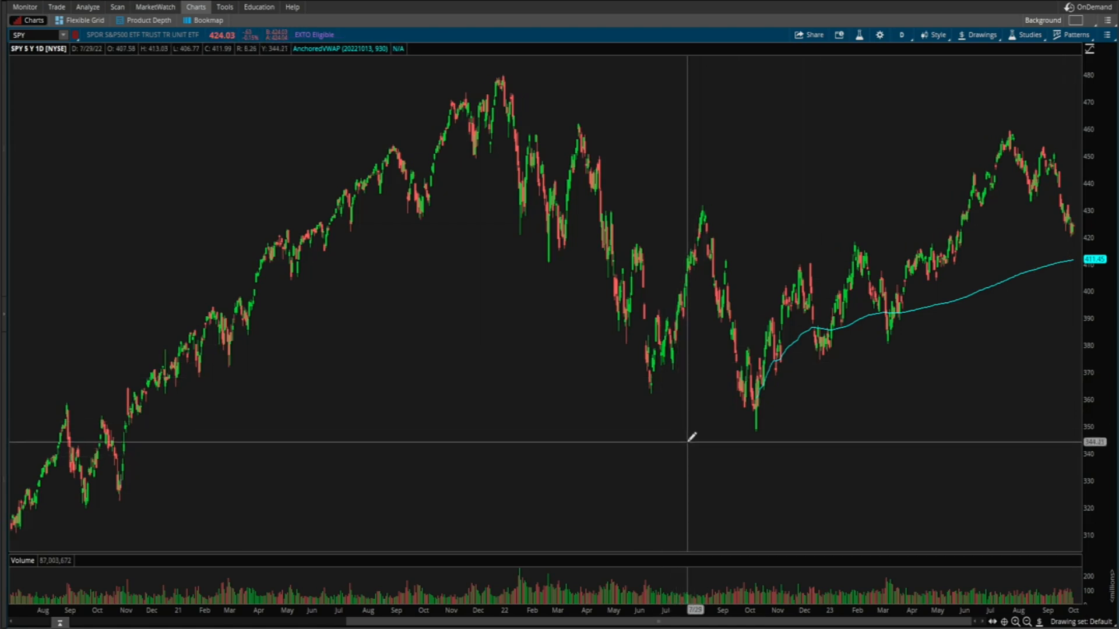
pyautogui.click(1028, 34)
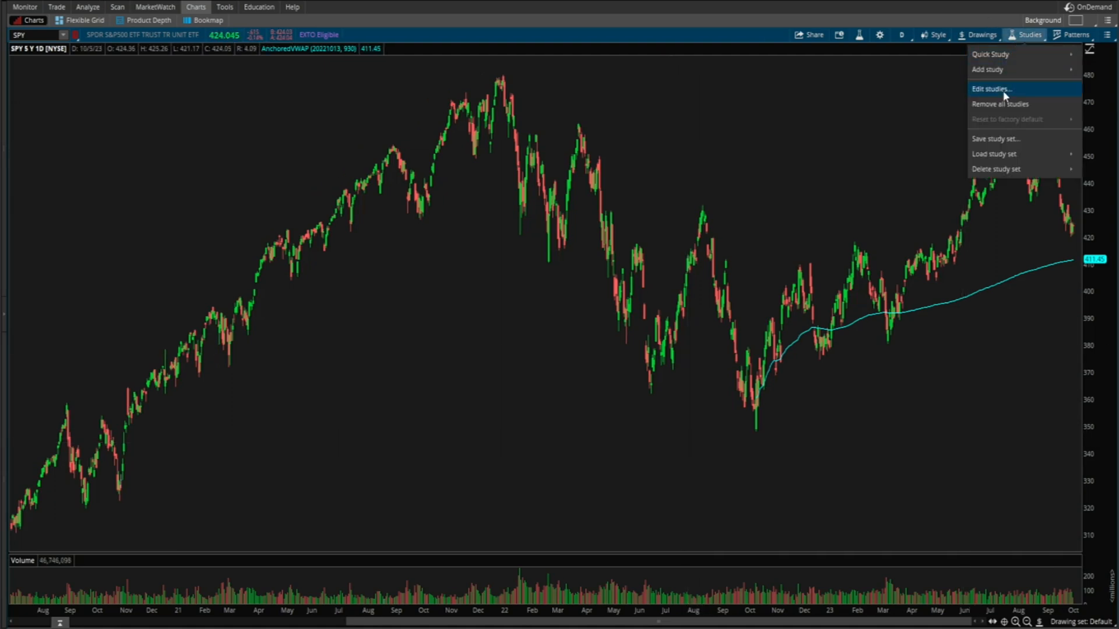
pyautogui.click(992, 89)
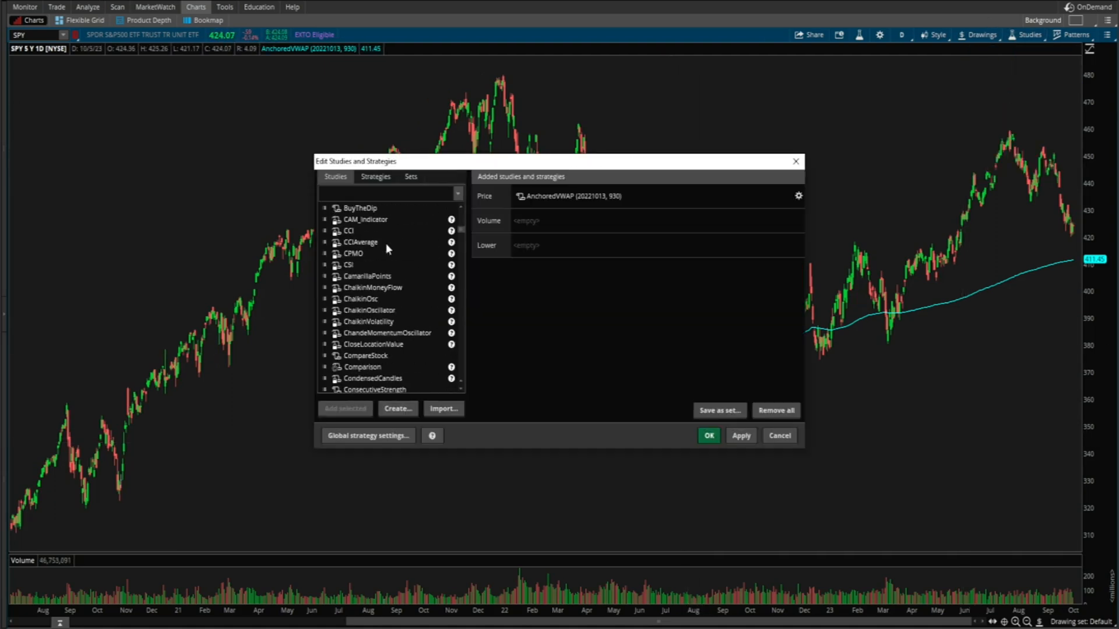
pyautogui.scroll(-3)
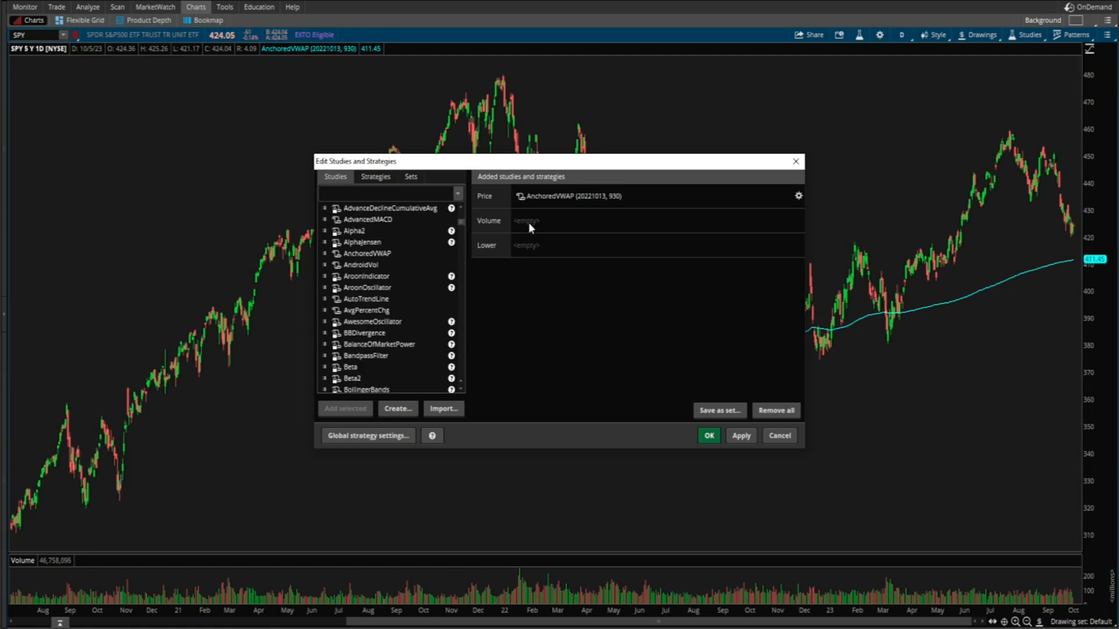
pyautogui.moveTo(794, 161)
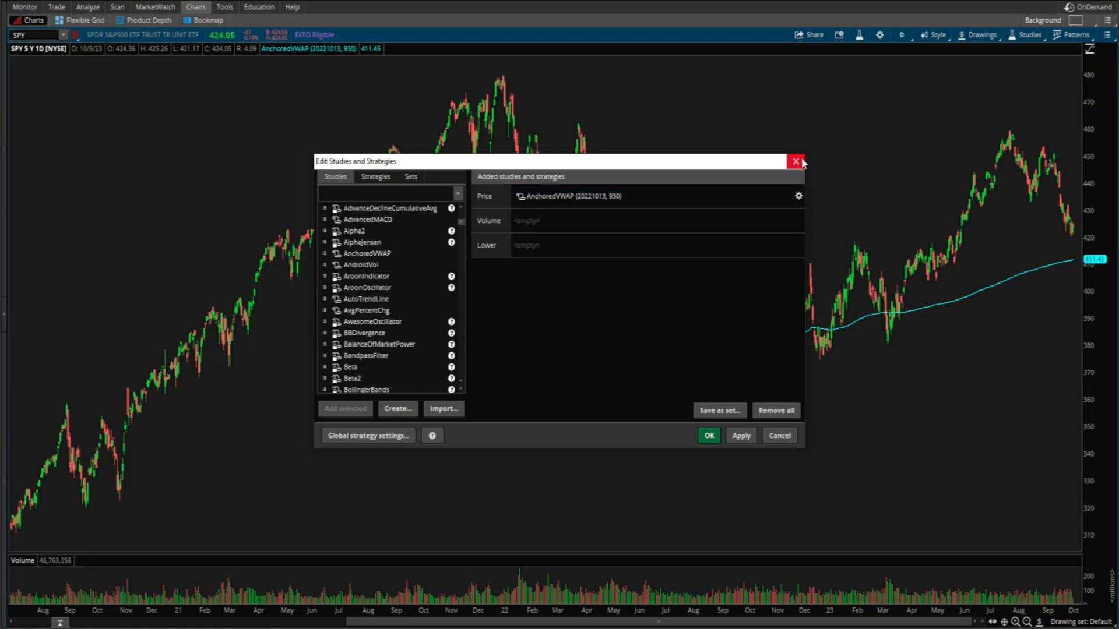
pyautogui.click(795, 161)
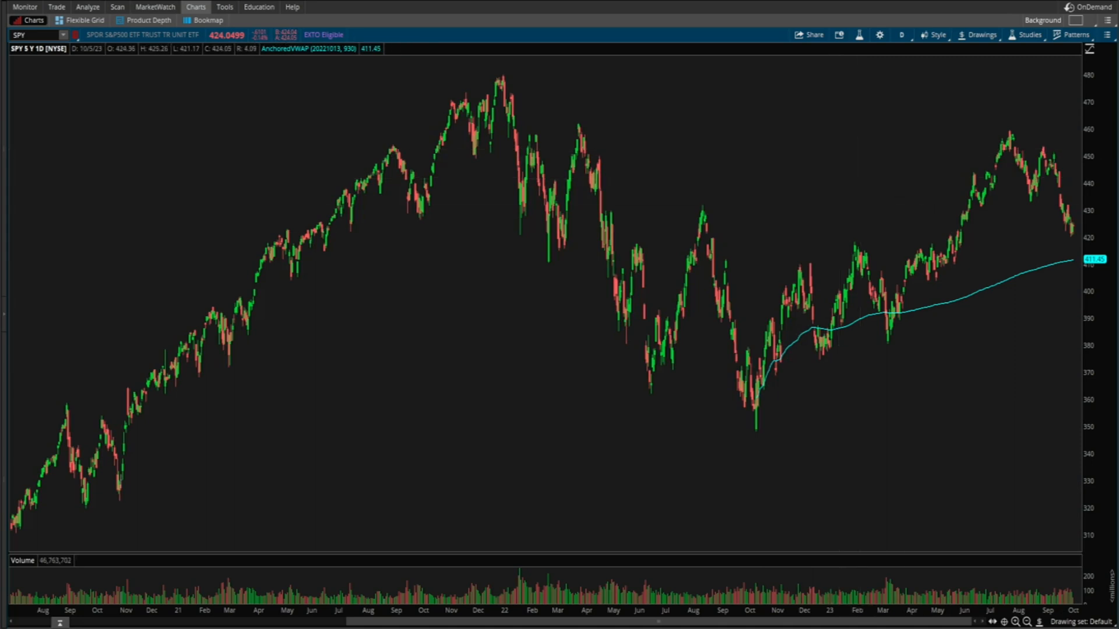